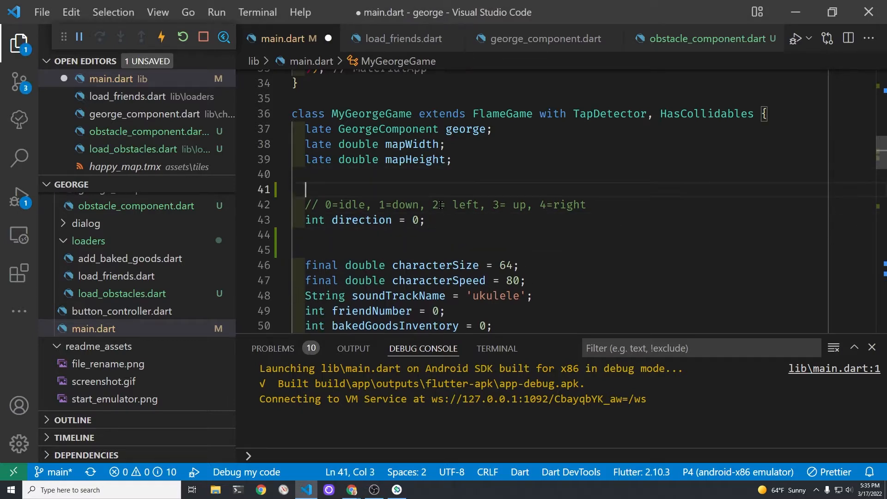
# Declare int collisionDirection = -1 in main.dart under a '// direction of George' comment
pyautogui.write('//dire')
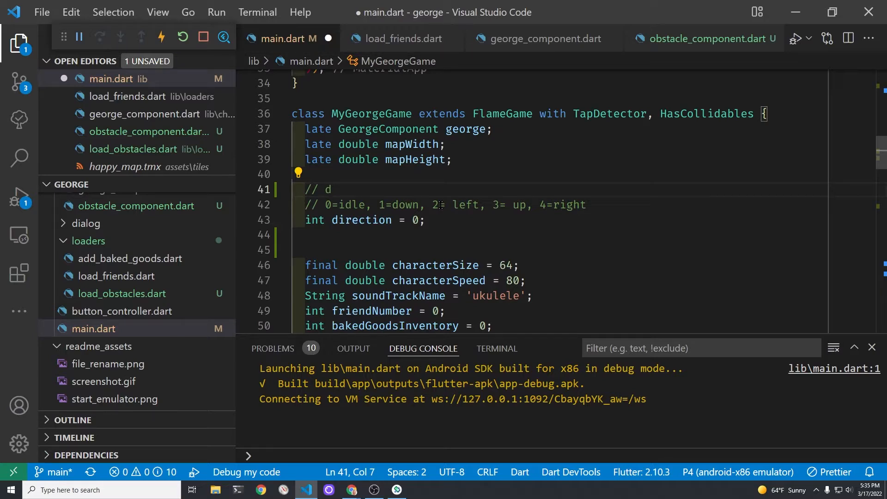
pyautogui.write('irec')
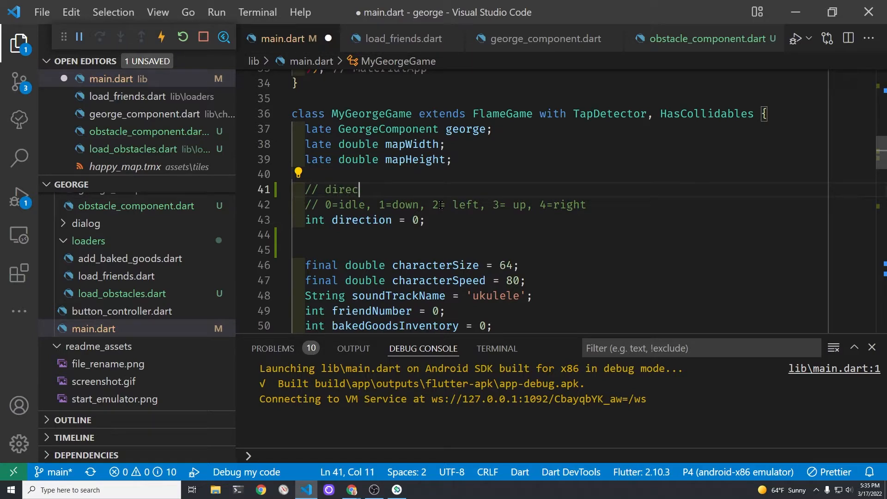
pyautogui.write('tion of')
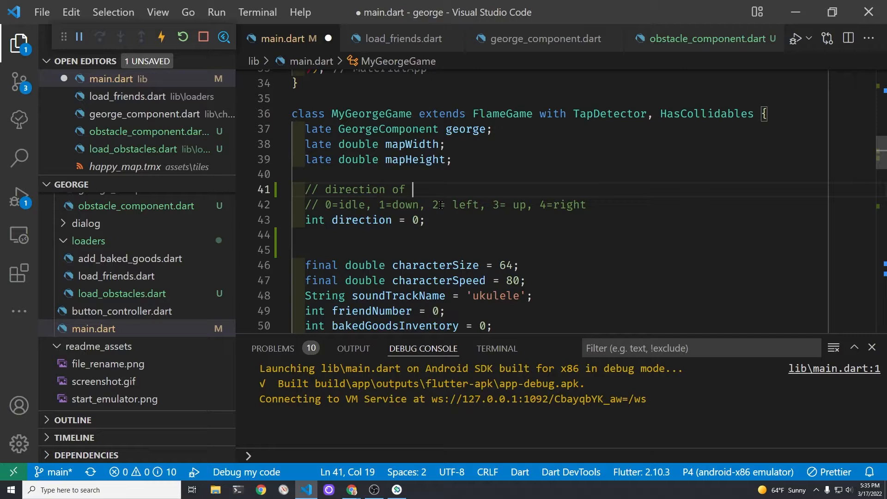
pyautogui.write('George')
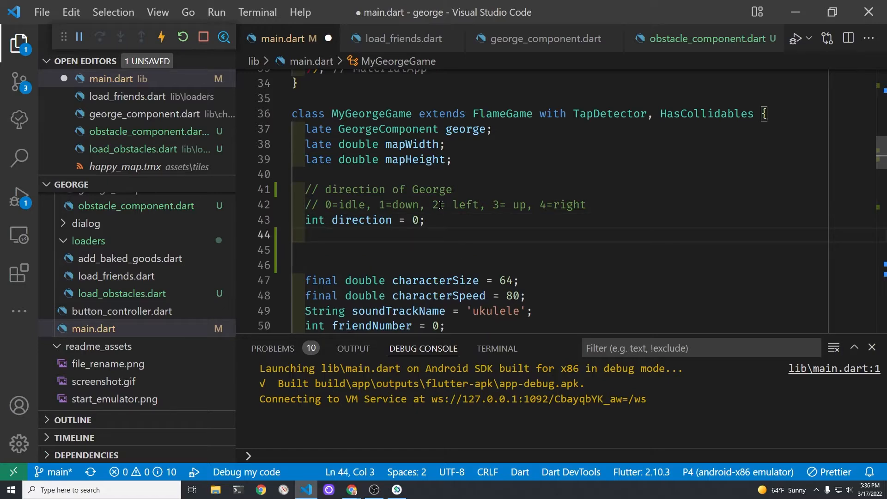
pyautogui.write('int')
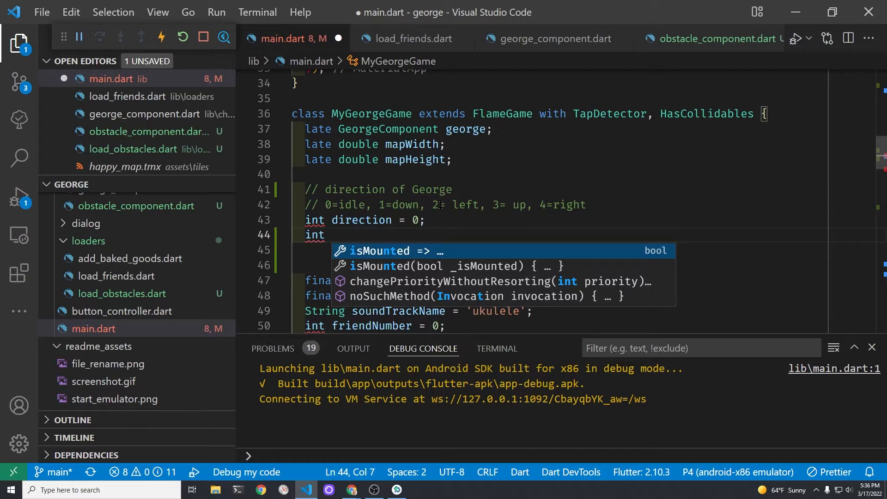
pyautogui.write('collisionDirecti')
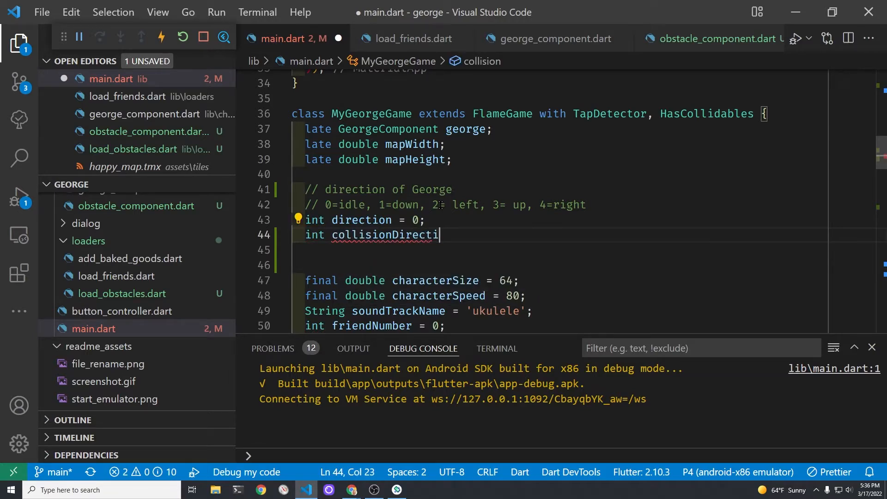
pyautogui.write('on =')
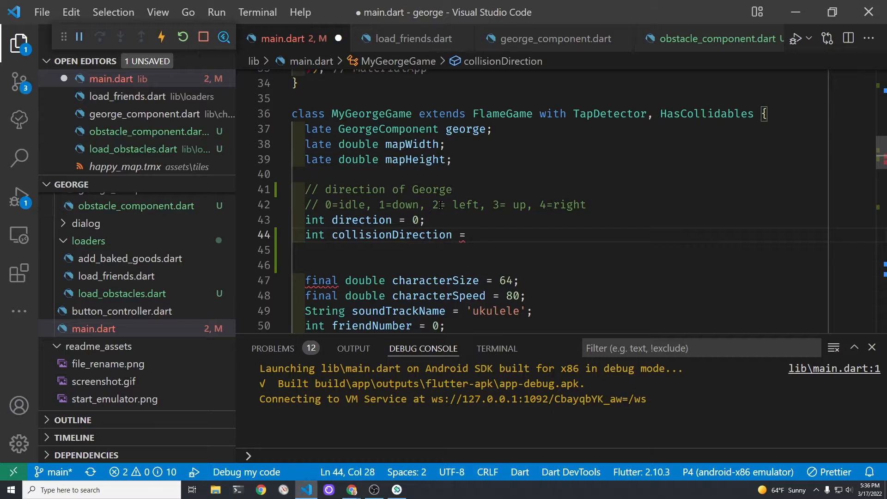
pyautogui.write('-1;')
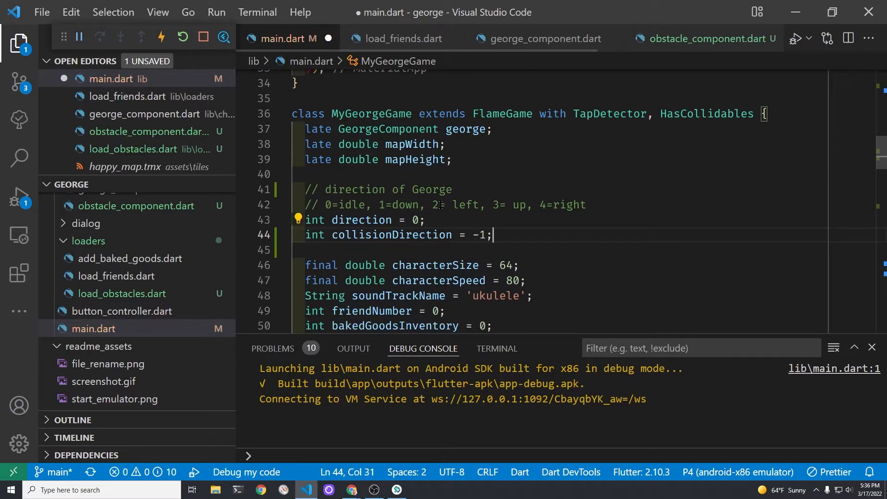
# Add a comment above it explaining that a direction of -1 means there is no collision
pyautogui.press('Enter')
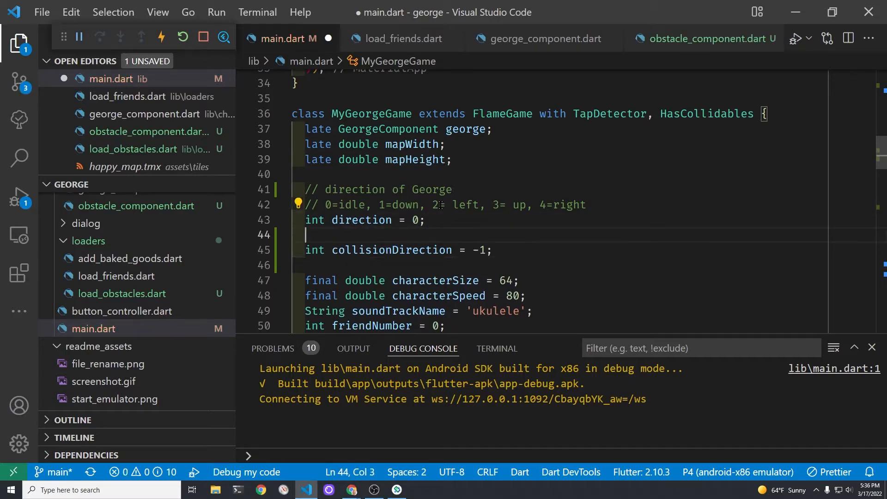
pyautogui.write('//')
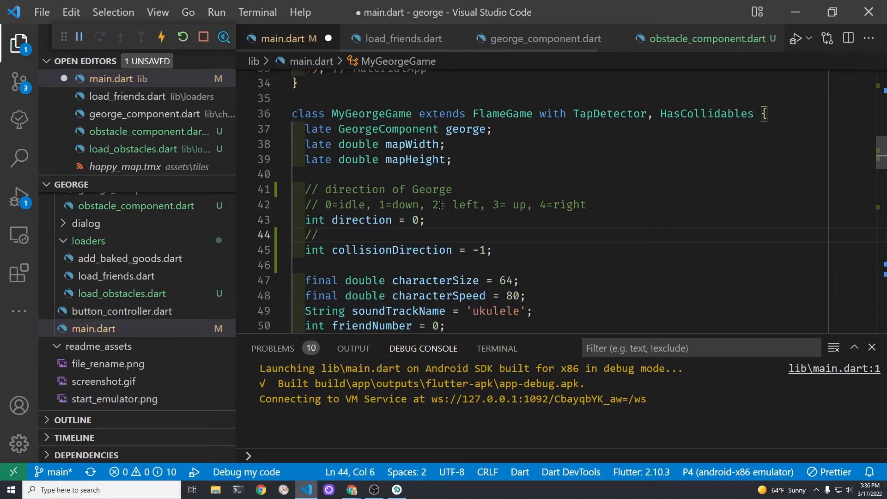
pyautogui.write('if')
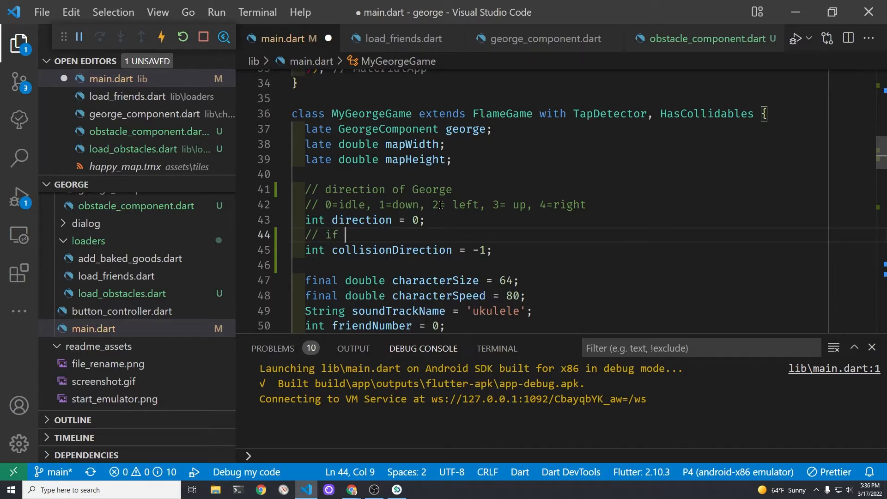
pyautogui.write('George')
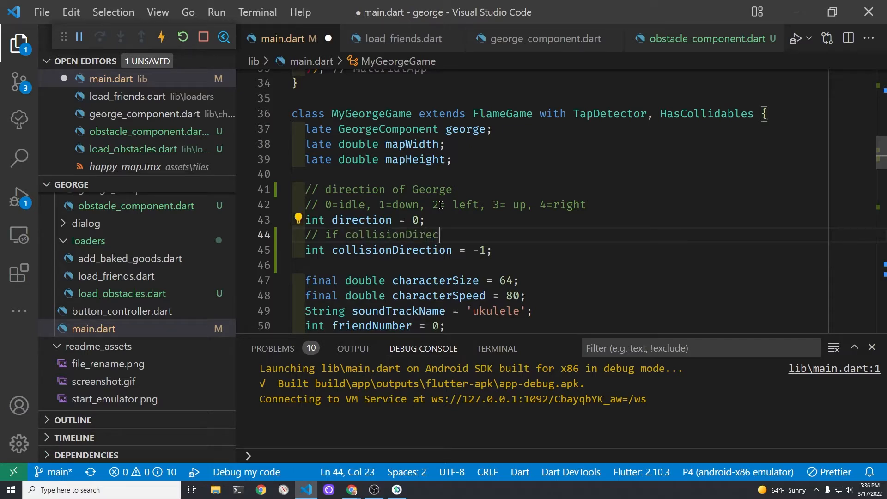
pyautogui.write('tion is')
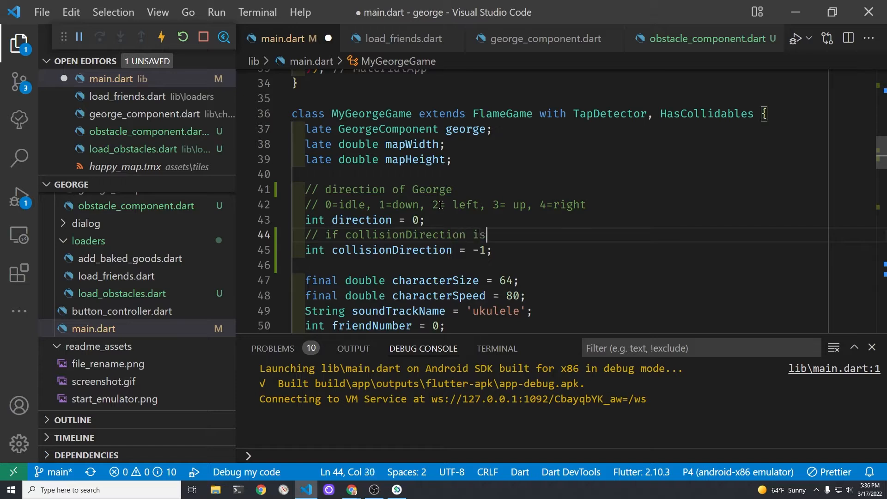
pyautogui.write('-1 t')
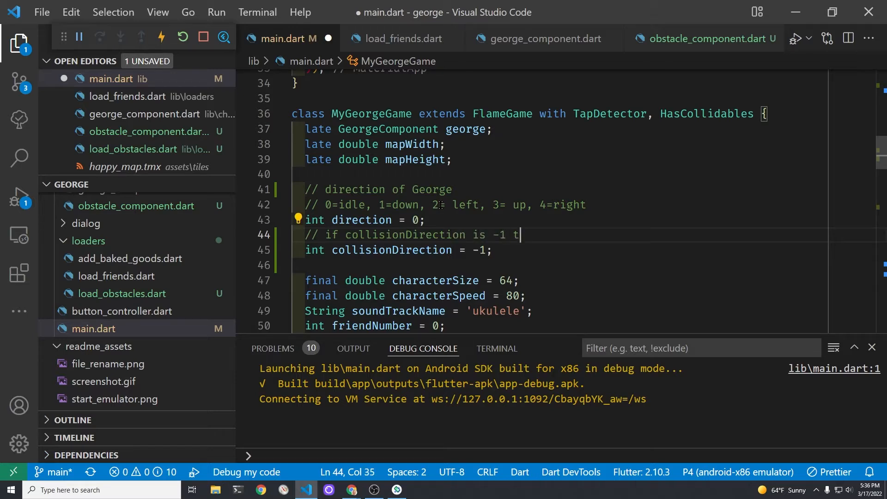
pyautogui.write(', there is')
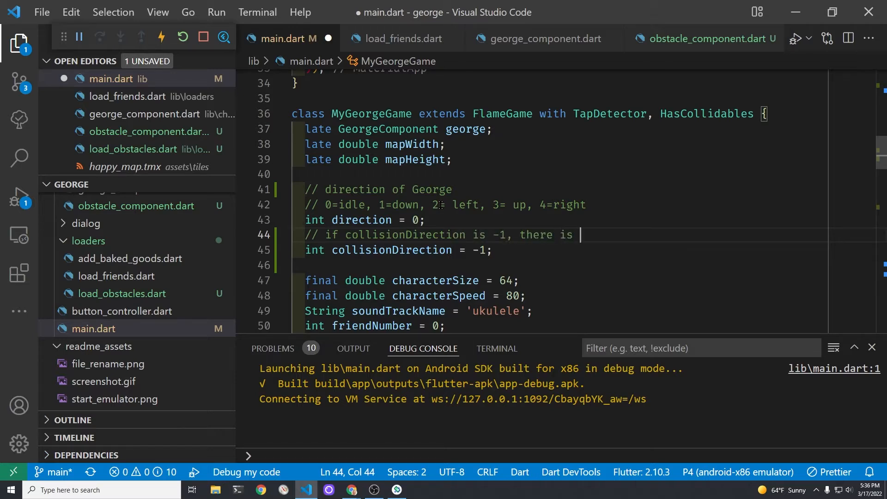
pyautogui.write('no collision')
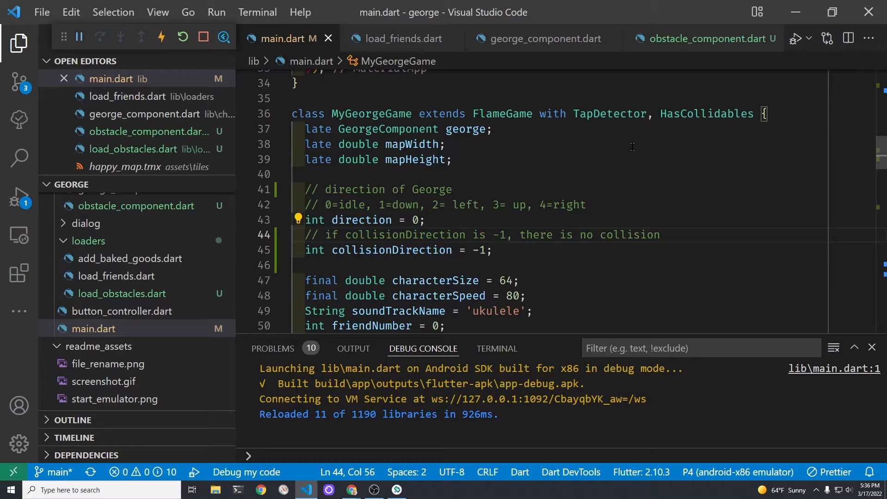
# Switch the editor to obstacle_component.dart
pyautogui.click(700, 38)
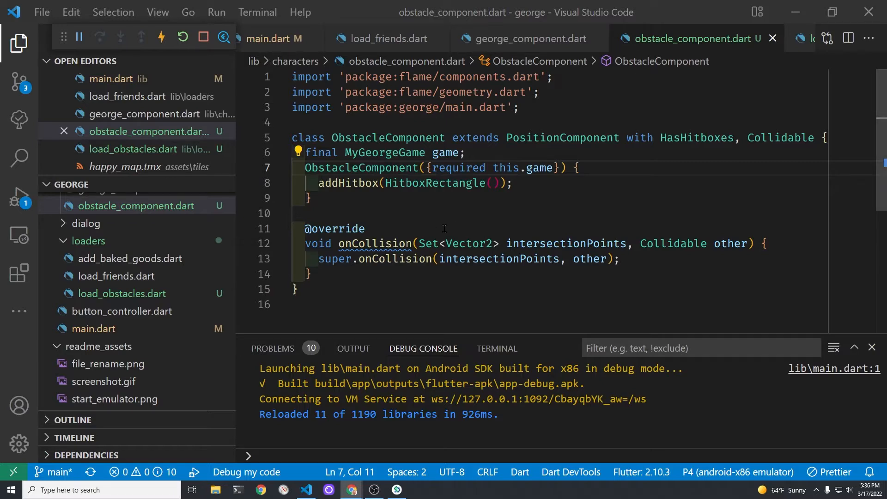
pyautogui.moveTo(419, 238)
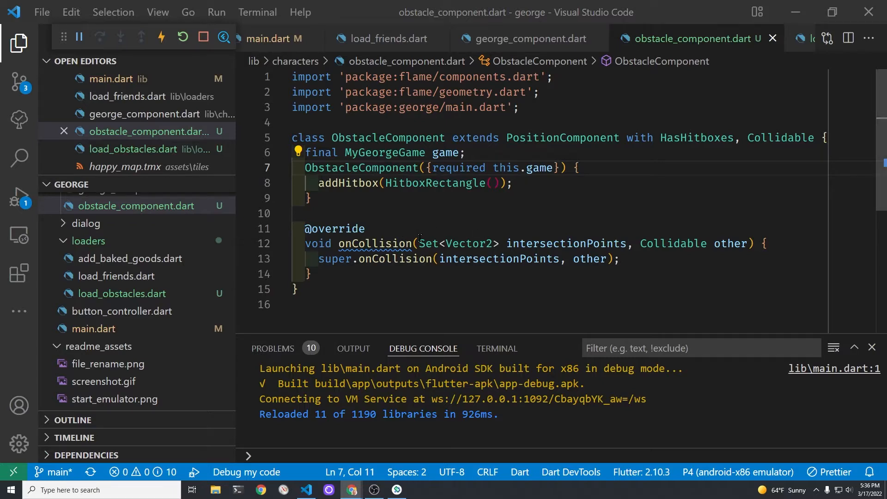
pyautogui.moveTo(780, 255)
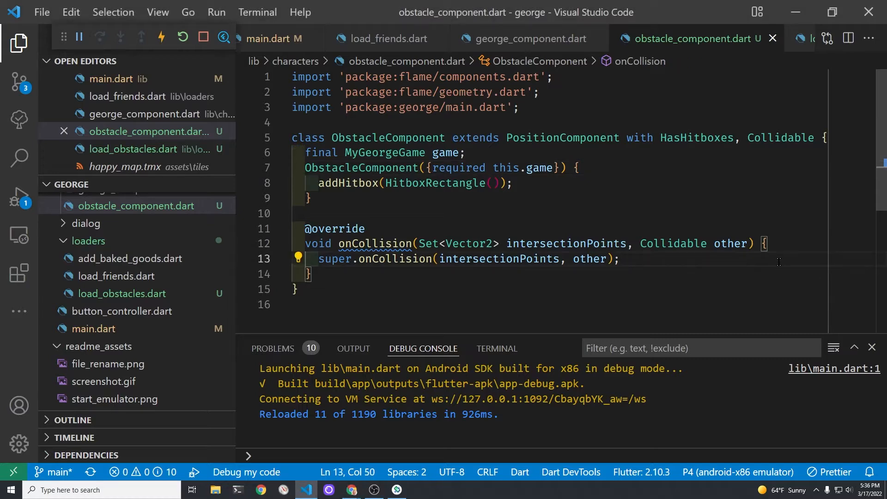
# In onCollision, when other is GeorgeComponent set game.collisionDirection to game.direction
pyautogui.press('Enter')
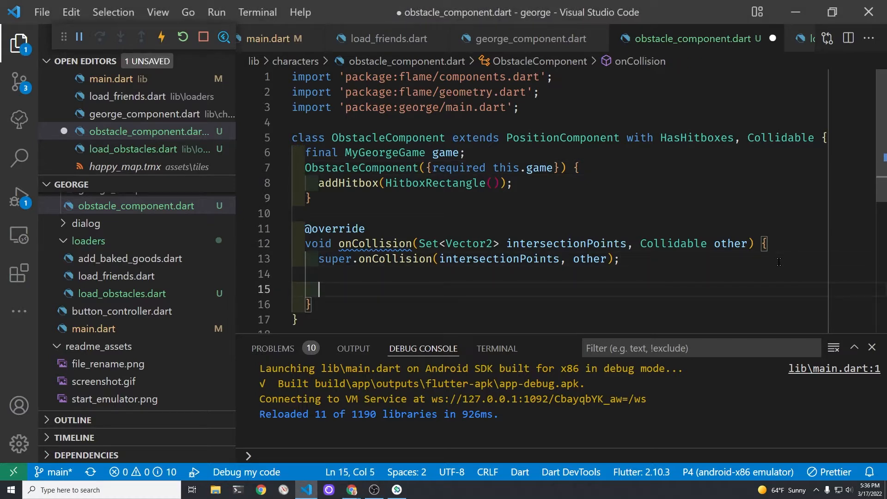
pyautogui.write('if')
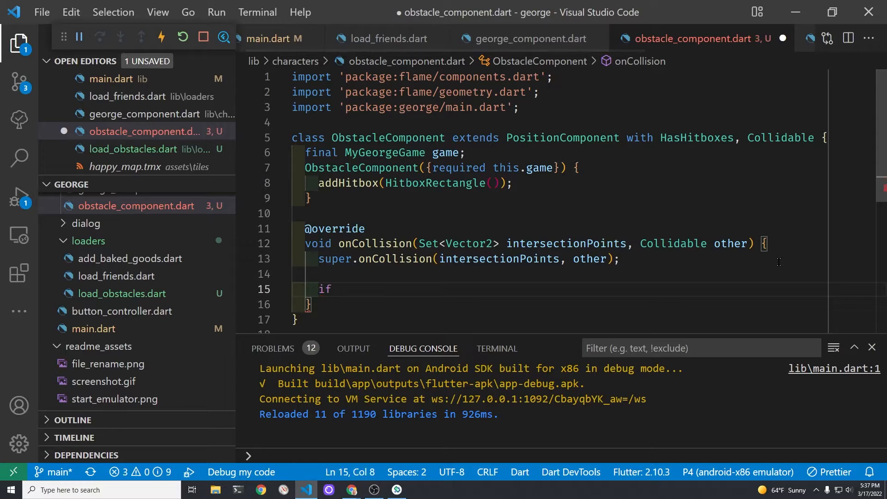
pyautogui.write('(other is )')
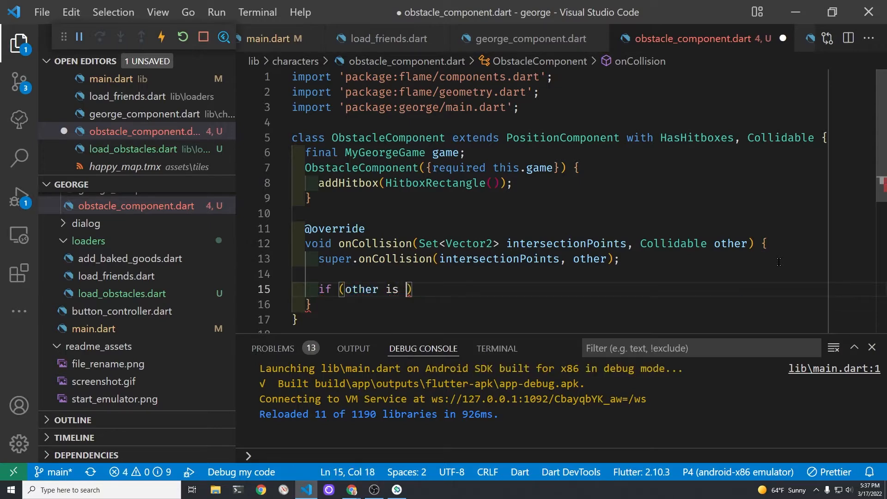
pyautogui.write('GeorgeComponent')
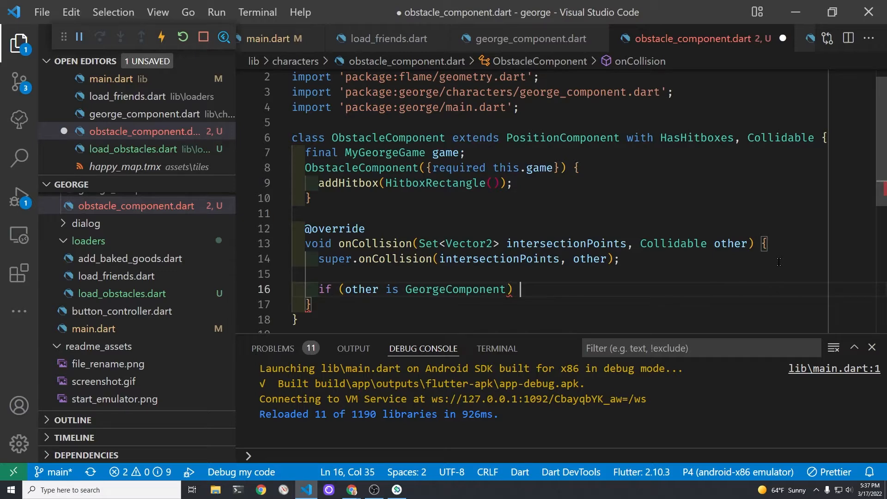
pyautogui.write('g')
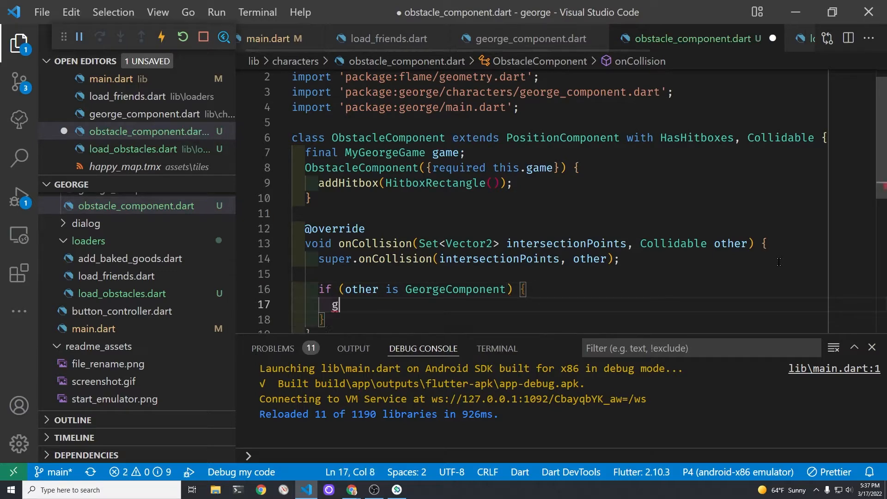
pyautogui.write('ame.collisionDirection =')
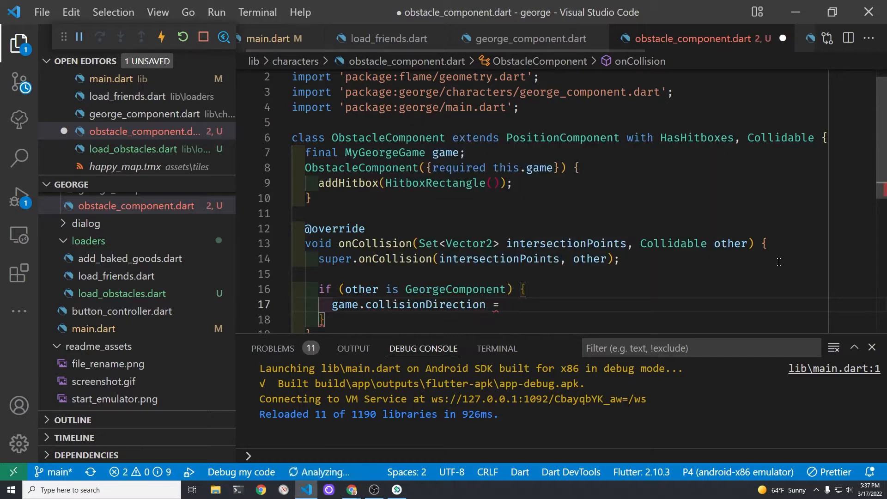
pyautogui.write('game.di')
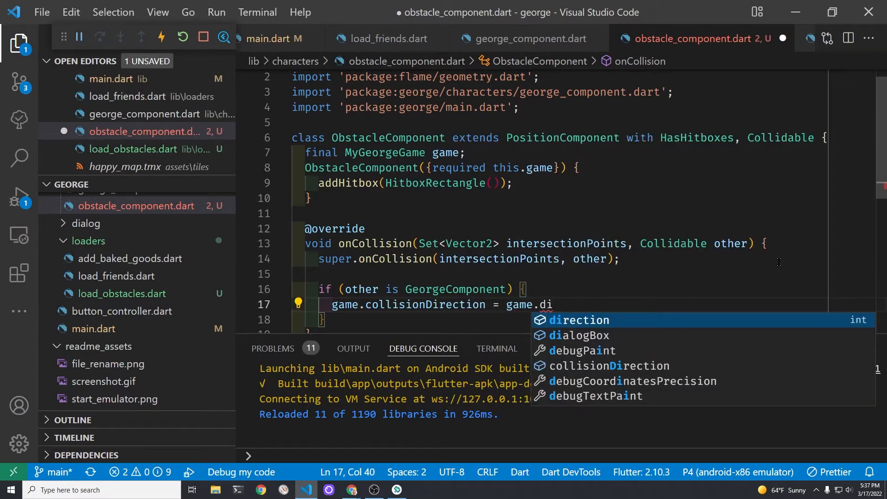
pyautogui.press('Enter')
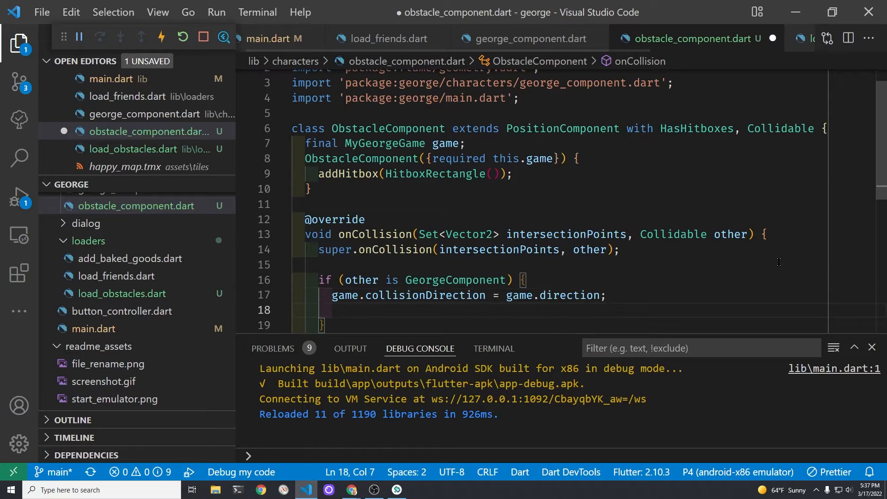
# Print 'collision with obstacle in direction: ${game.collisionDirection}' inside that check
pyautogui.write('print')
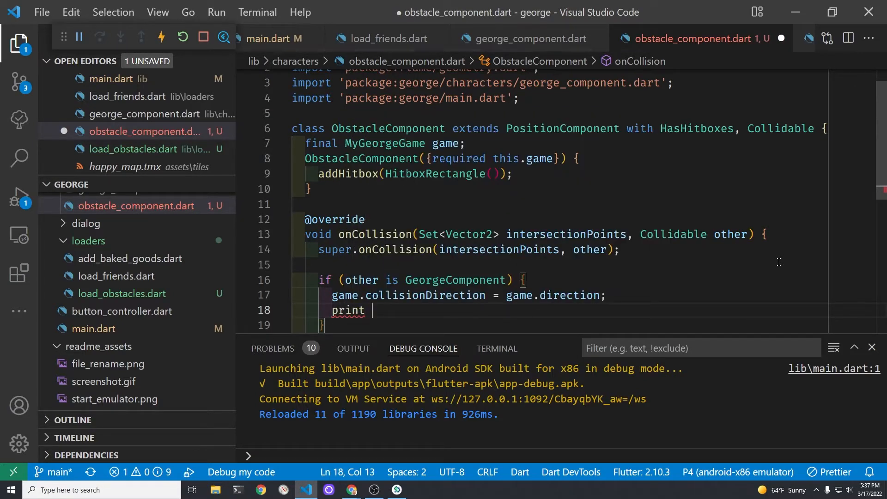
pyautogui.write('()')
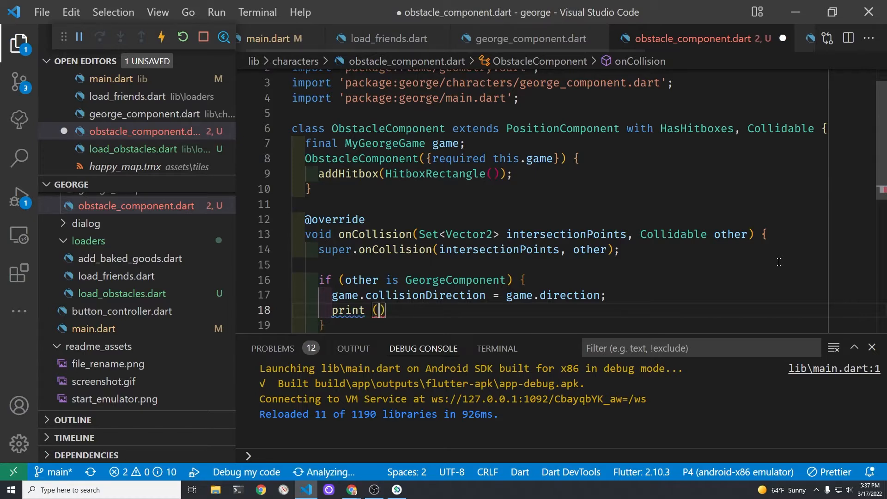
pyautogui.write("'colli'")
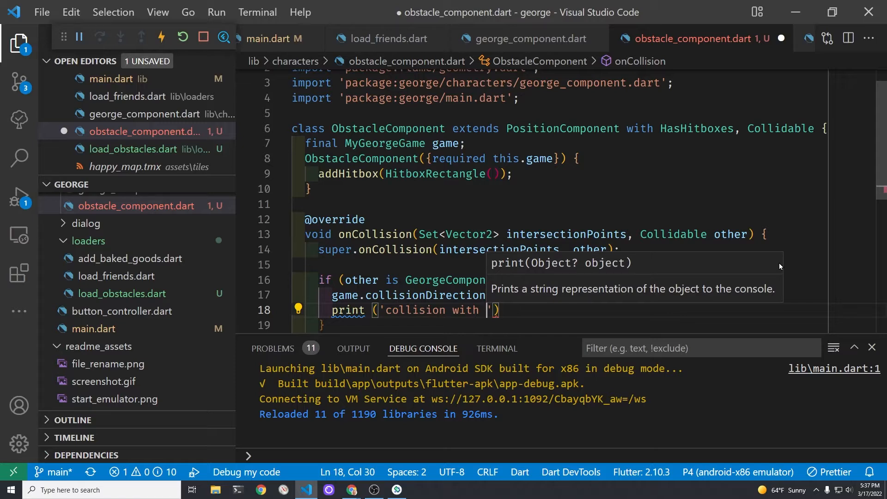
pyautogui.write('obstacle in direction')
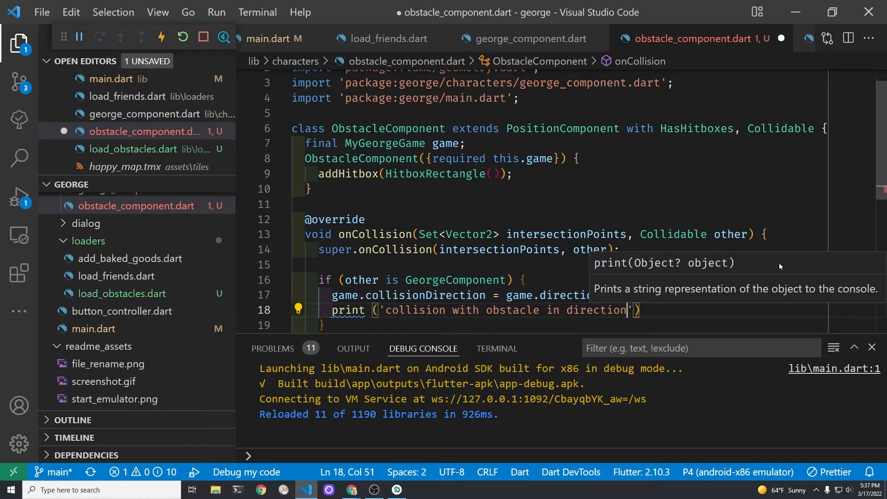
pyautogui.write(':')
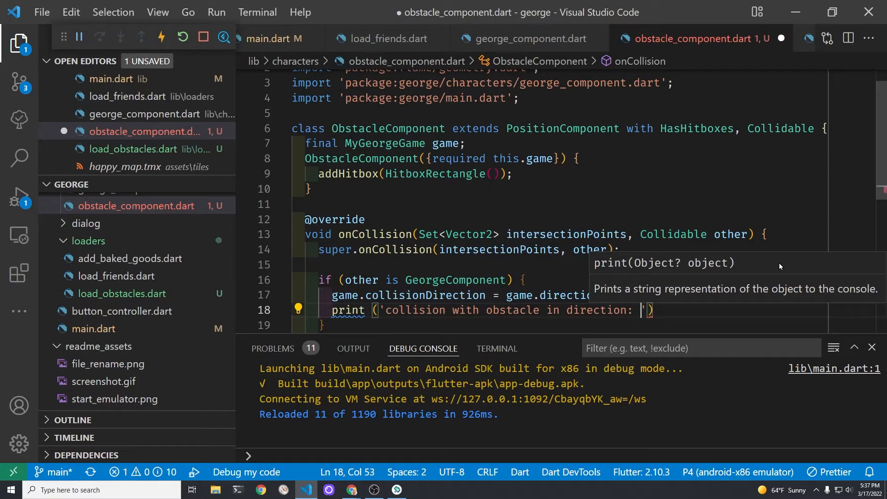
pyautogui.write('${')
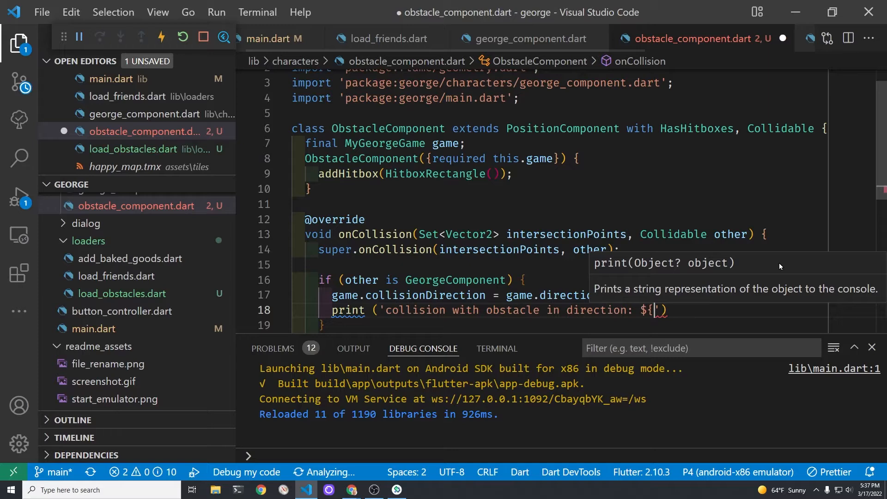
pyautogui.write("}'")
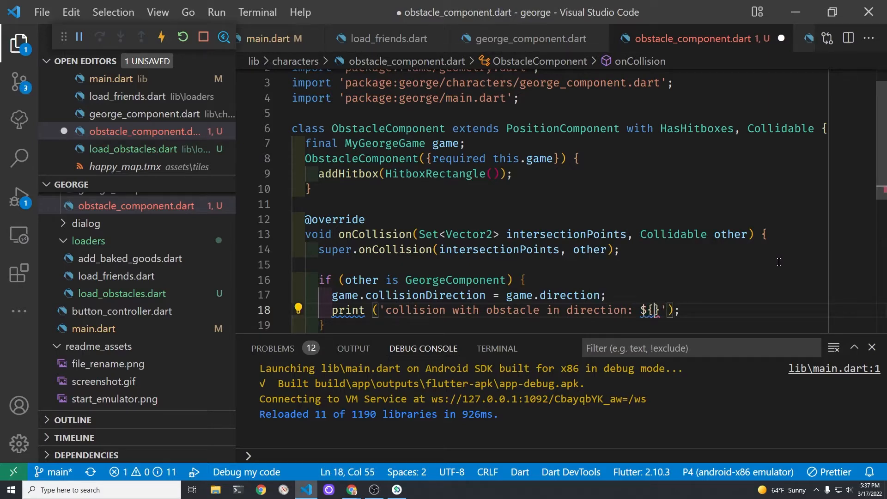
pyautogui.write('game.collisionDirection')
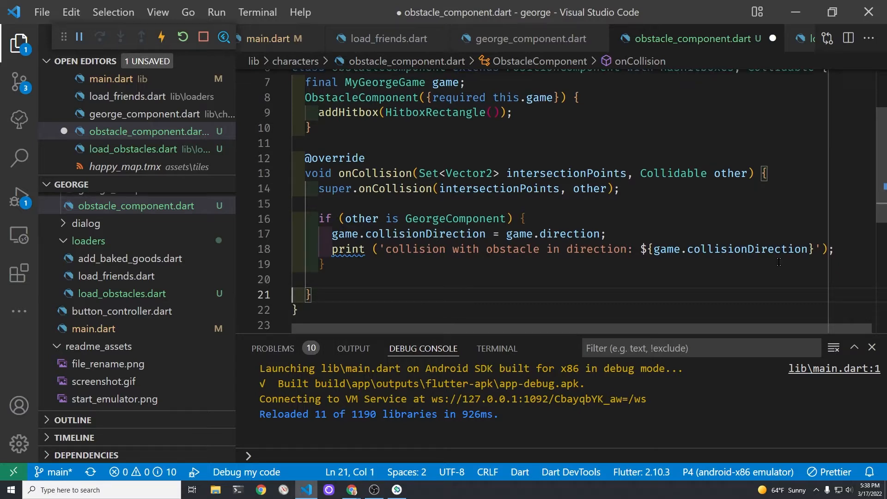
pyautogui.press('Backspace')
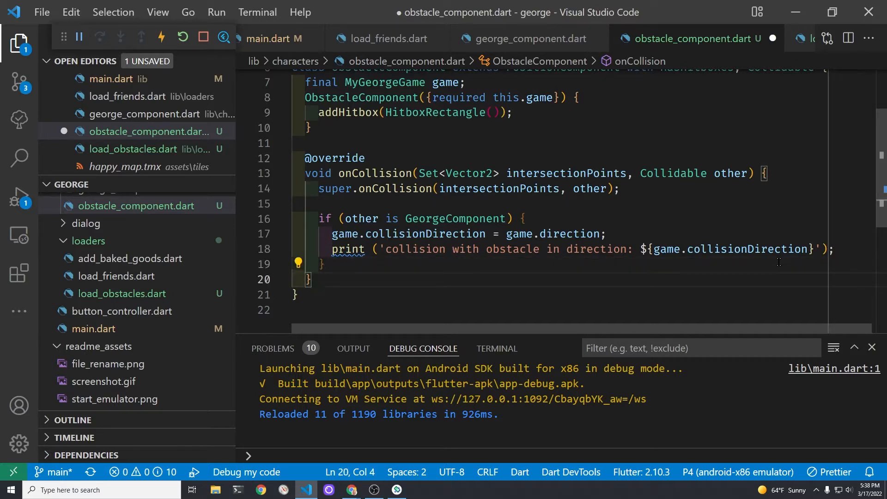
pyautogui.write('@override')
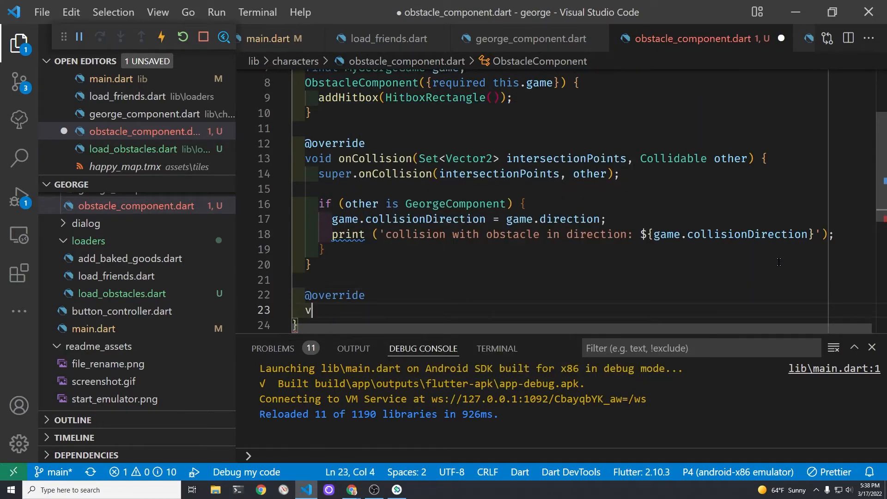
pyautogui.write('oid on')
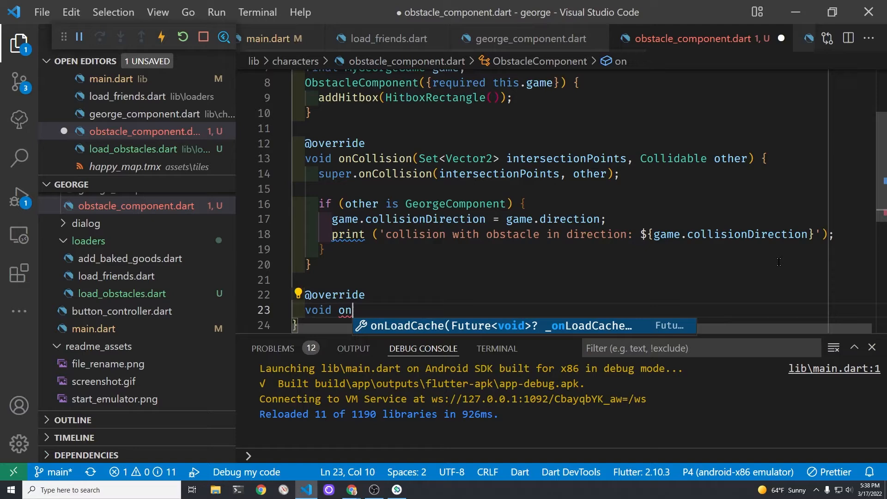
pyautogui.write('CollisionEnd')
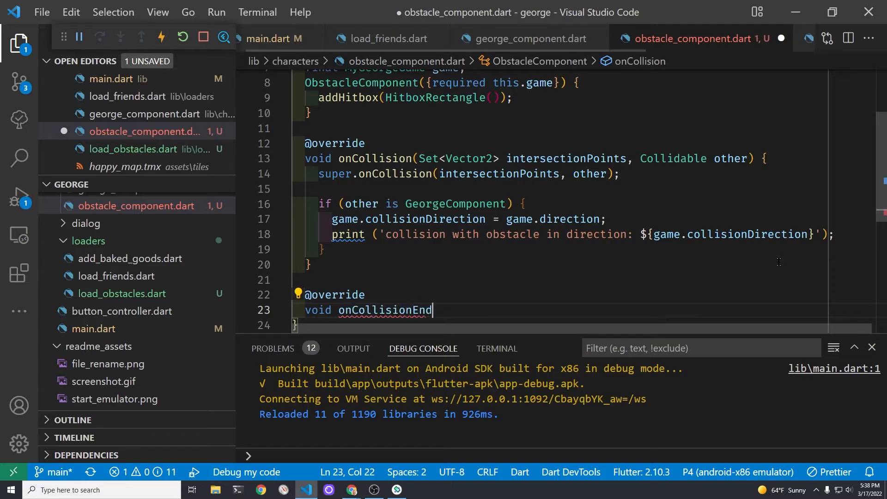
pyautogui.write('(Co')
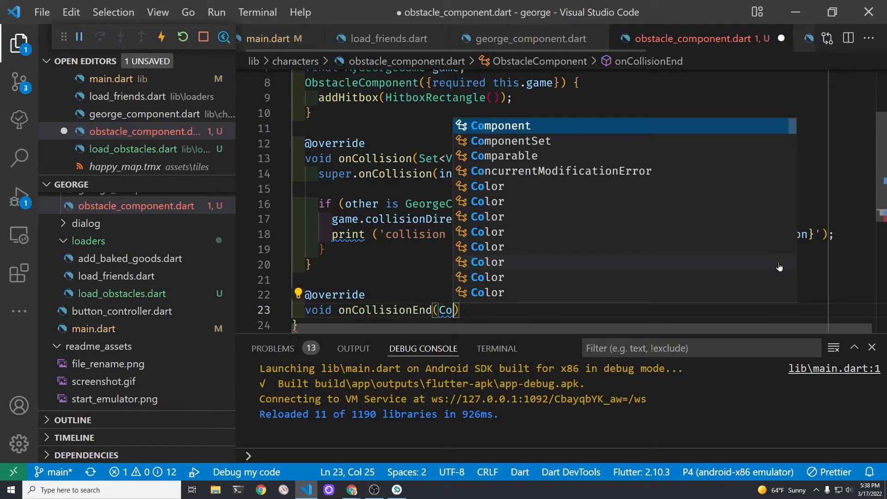
pyautogui.write('llidable')
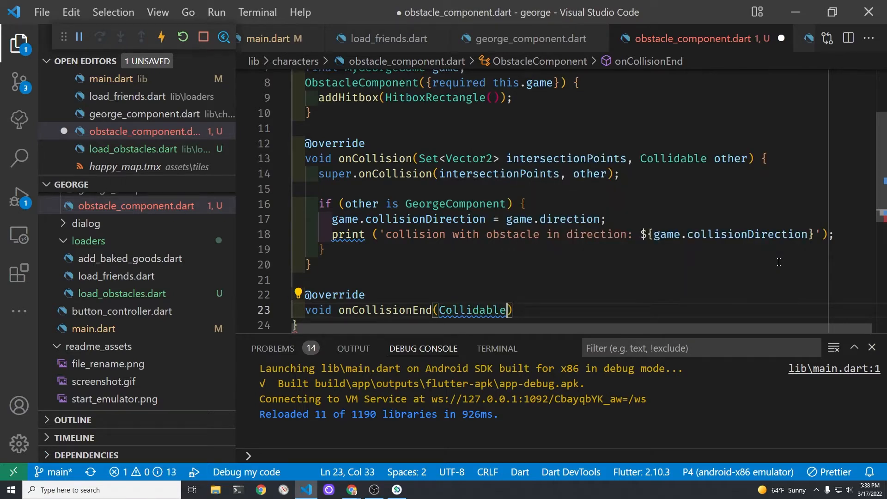
pyautogui.write('other')
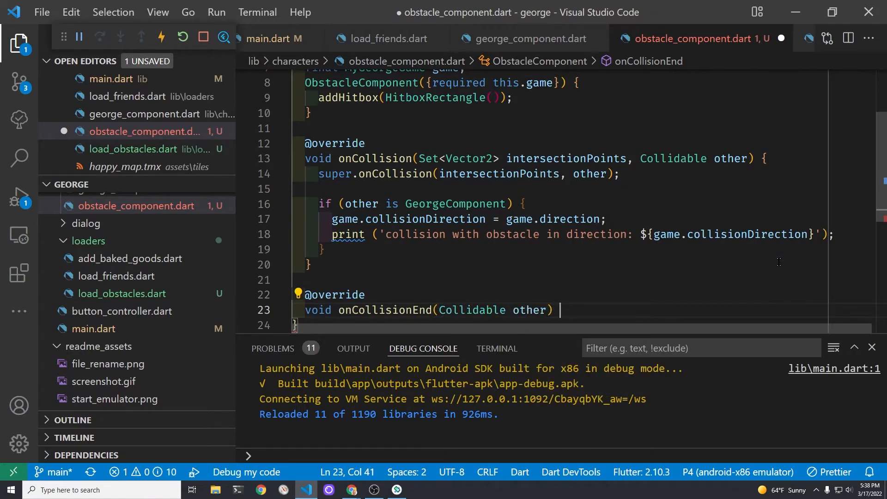
pyautogui.write('{')
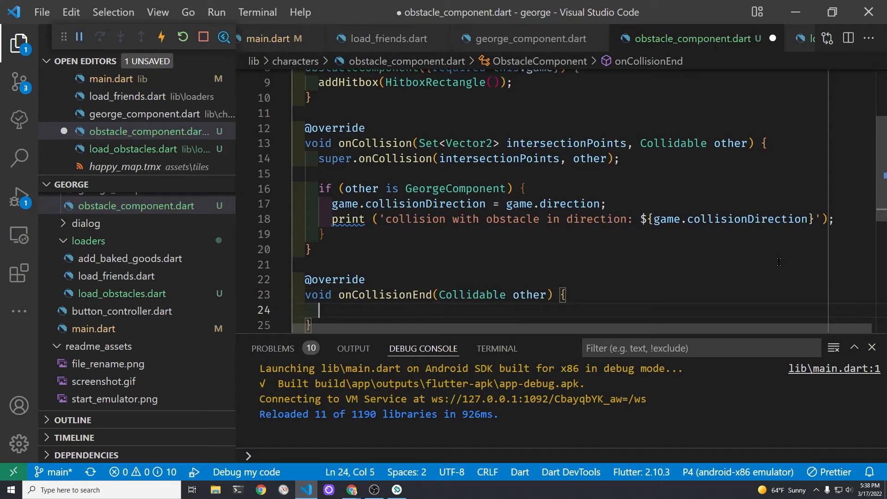
# Inside it reset game.collisionDirection to -1 when other is GeorgeComponent, and save
pyautogui.write('if (other is GeorgeComponent')
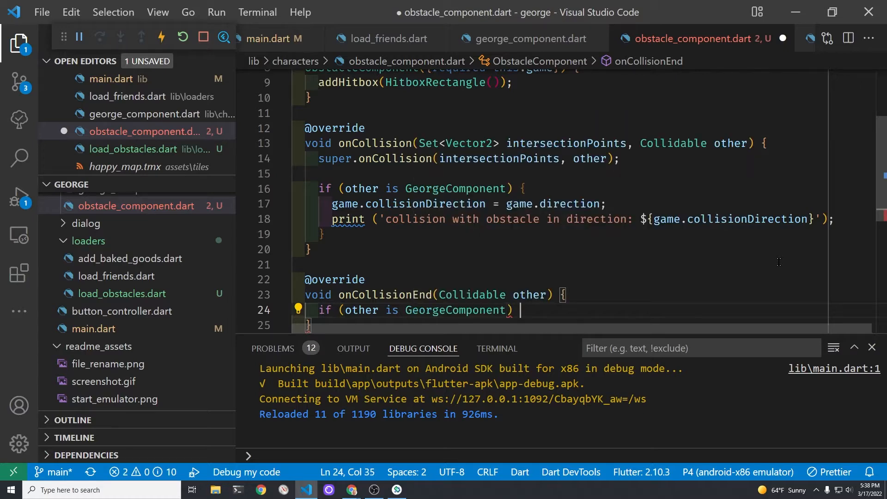
pyautogui.write('game.')
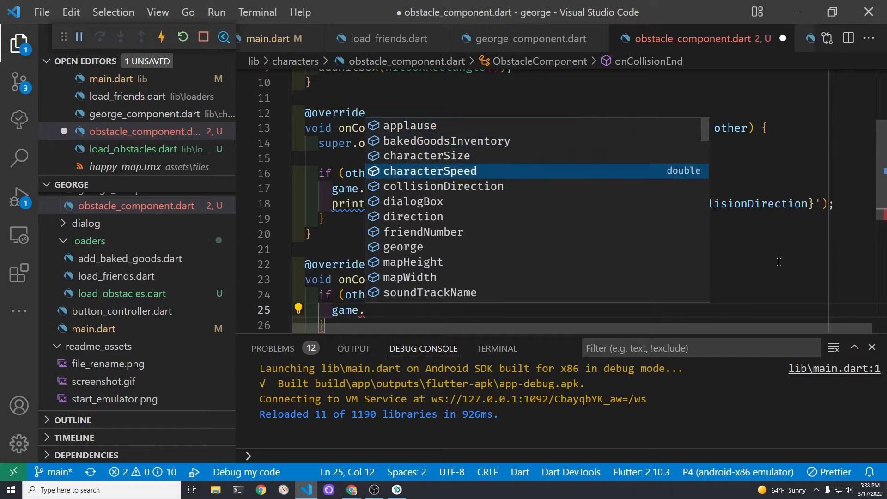
pyautogui.write('collisionDirection')
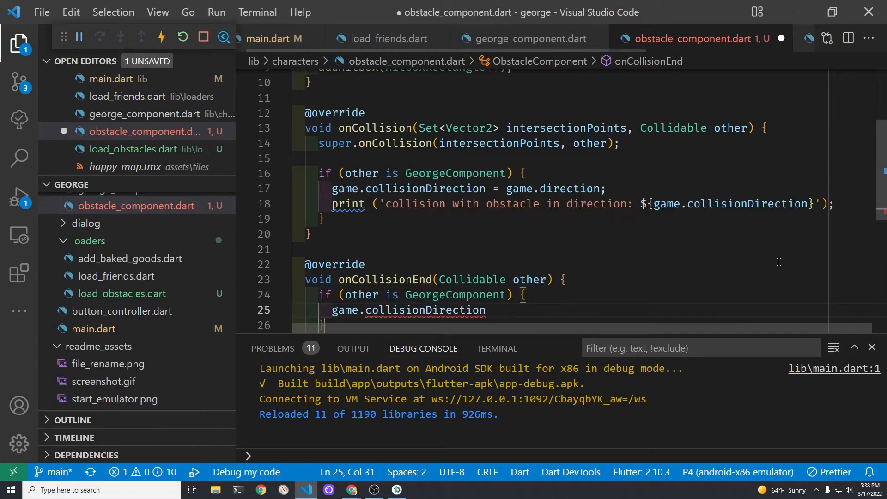
pyautogui.write('= -1;')
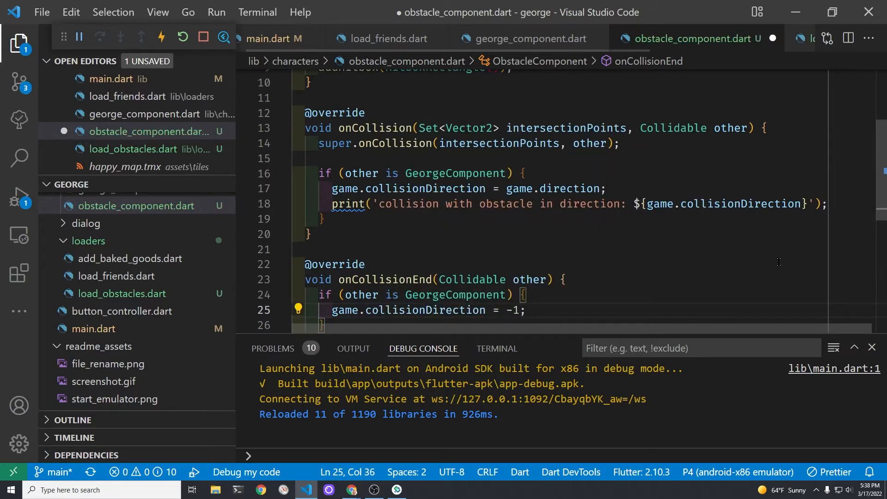
pyautogui.press('ctrl+s')
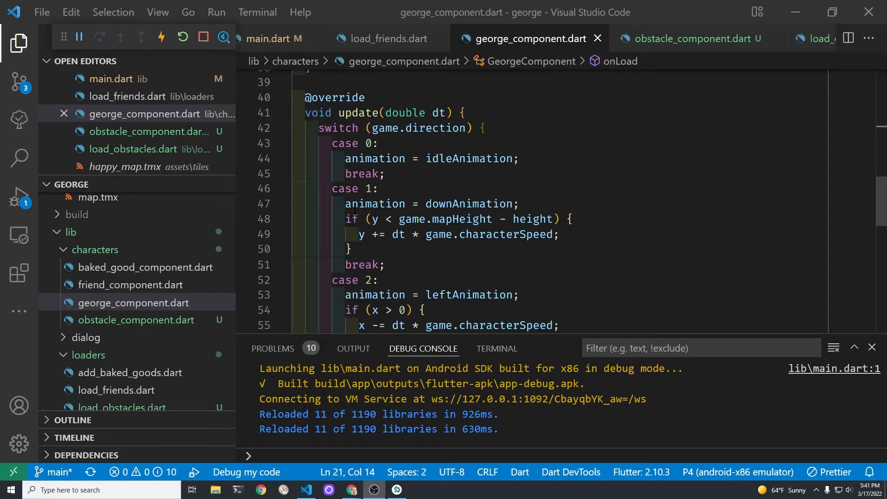
# Select the downward-movement line inside case 1 of George's update method
pyautogui.moveTo(304, 112); pyautogui.dragTo(372, 143)
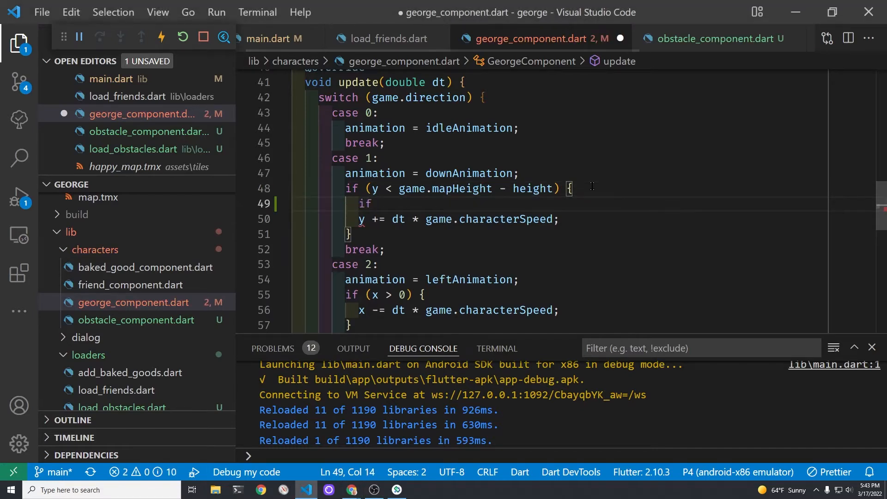
# Guard the downward move with game.collisionDirection != 1 and save to restart the app
pyautogui.write('()')
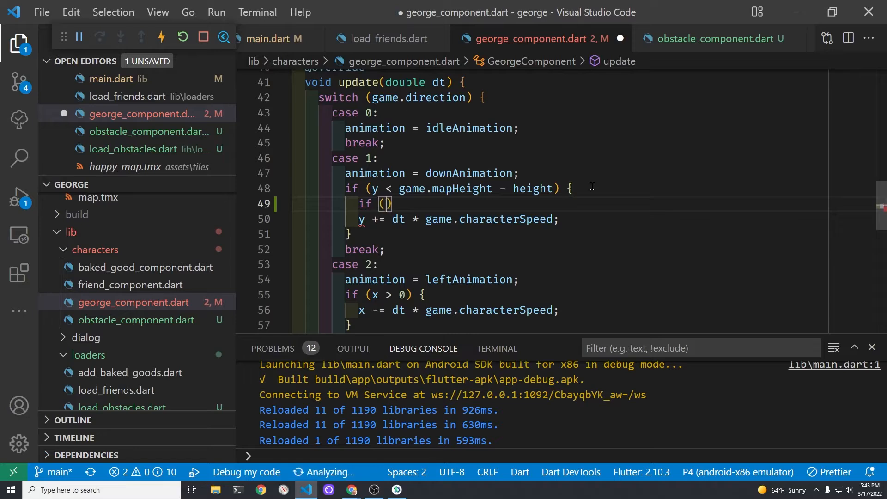
pyautogui.write('gam')
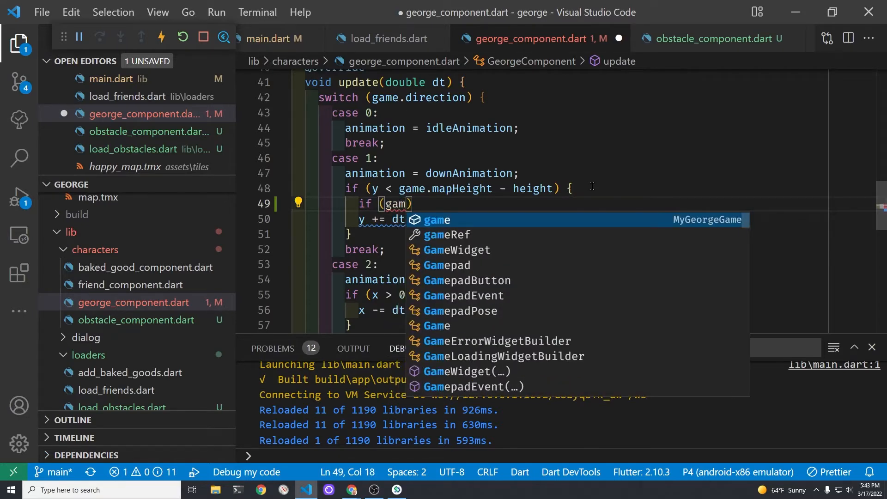
pyautogui.write('e.')
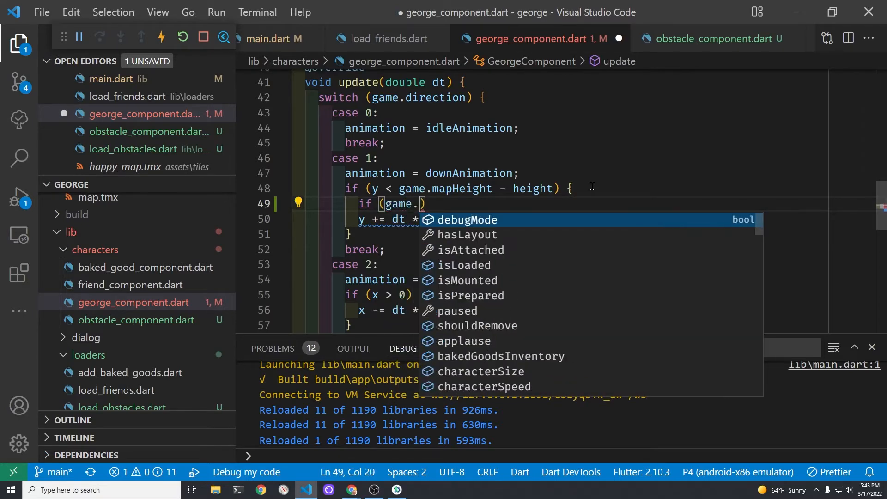
pyautogui.write('collisionDirection')
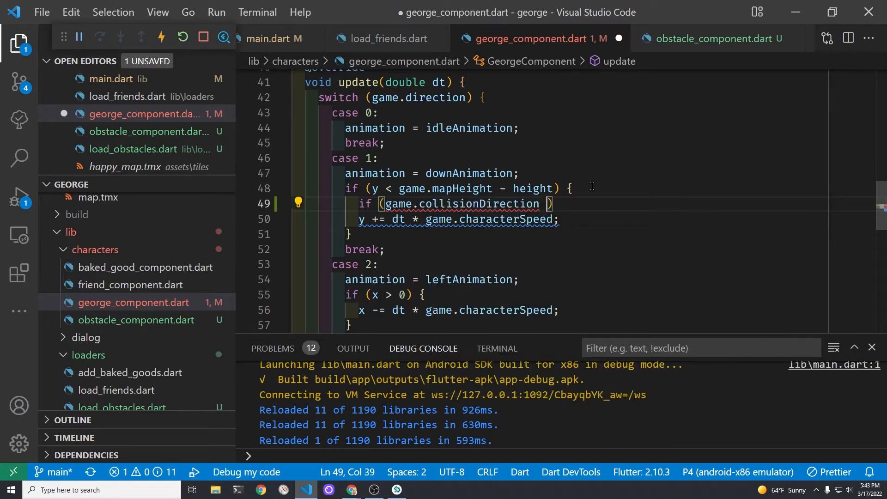
pyautogui.write('!=')
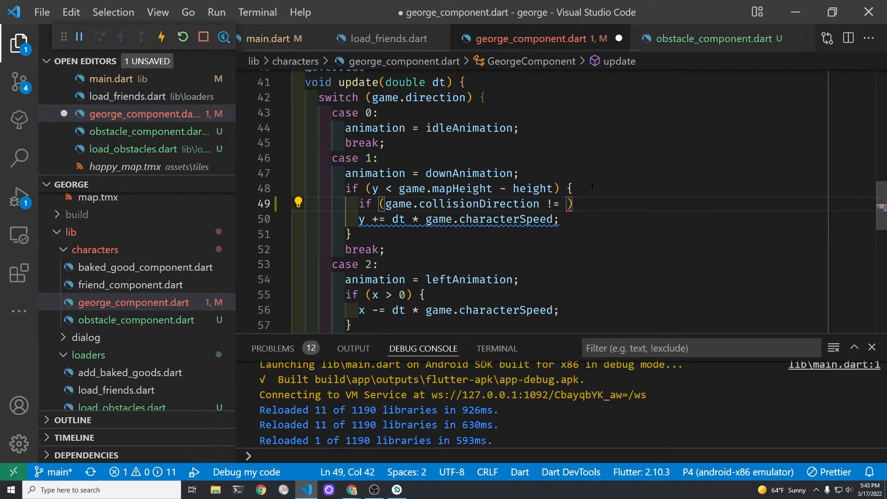
pyautogui.write('1')
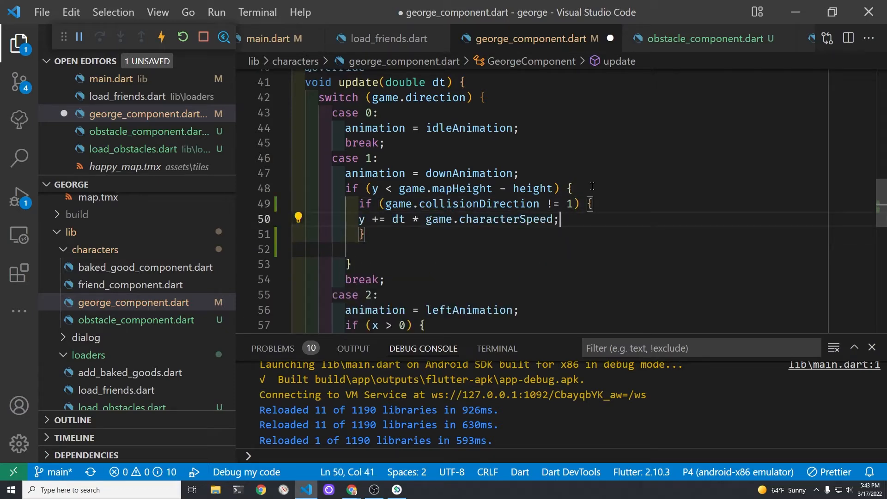
pyautogui.press('ctrl+s')
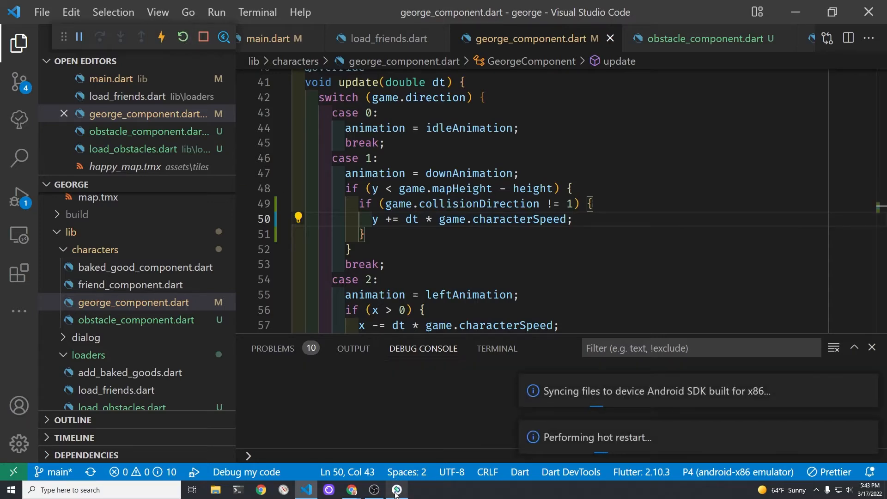
# Bring the running game emulator to the front to test collisions
pyautogui.click(396, 489)
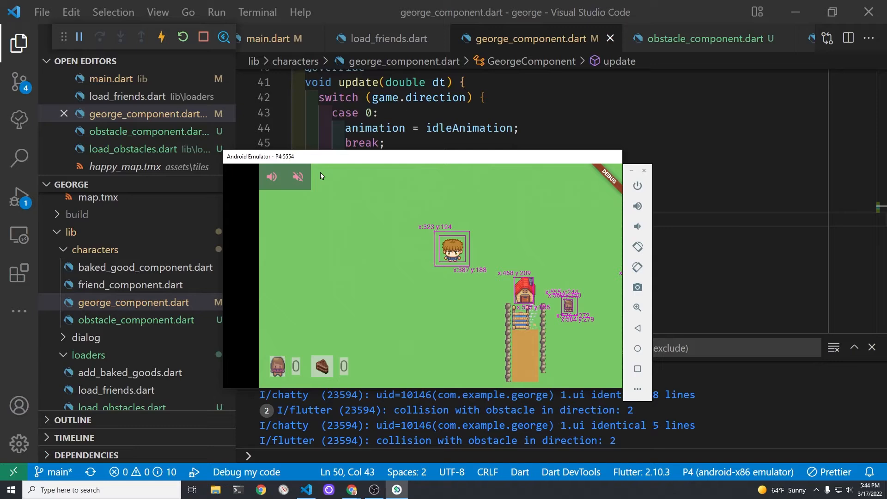
pyautogui.moveTo(356, 172)
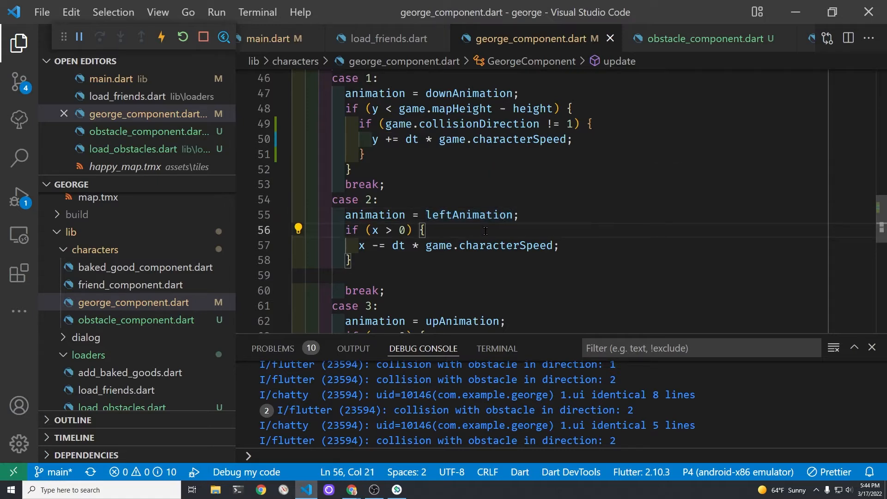
# Guard the left movement with game.collisionDirection != 2 and save
pyautogui.press('Enter')
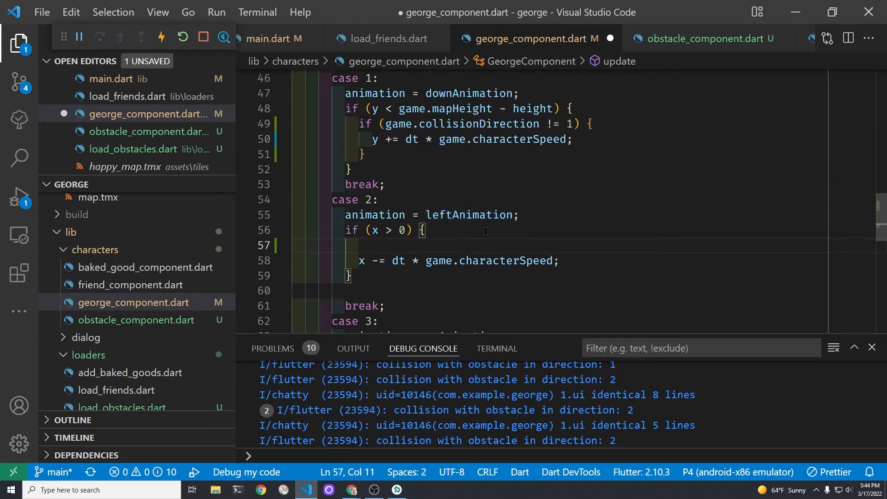
pyautogui.write('if (game.collisionDirection != 1) {')
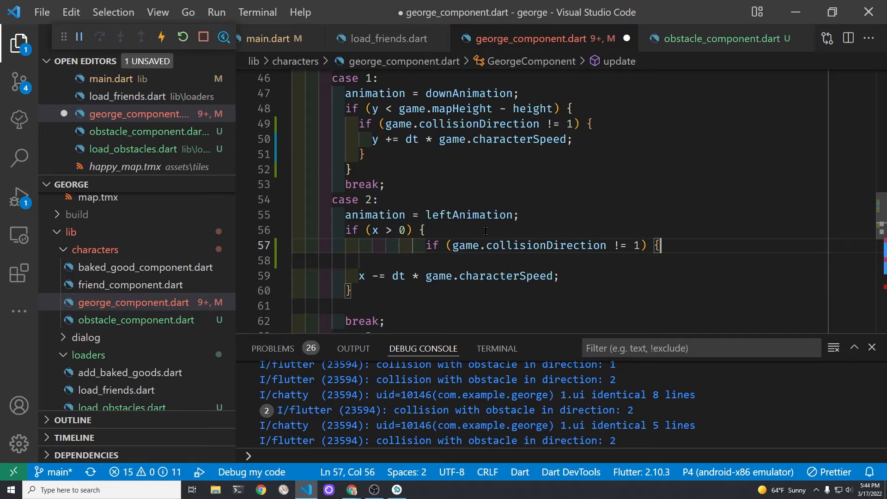
pyautogui.write('2')
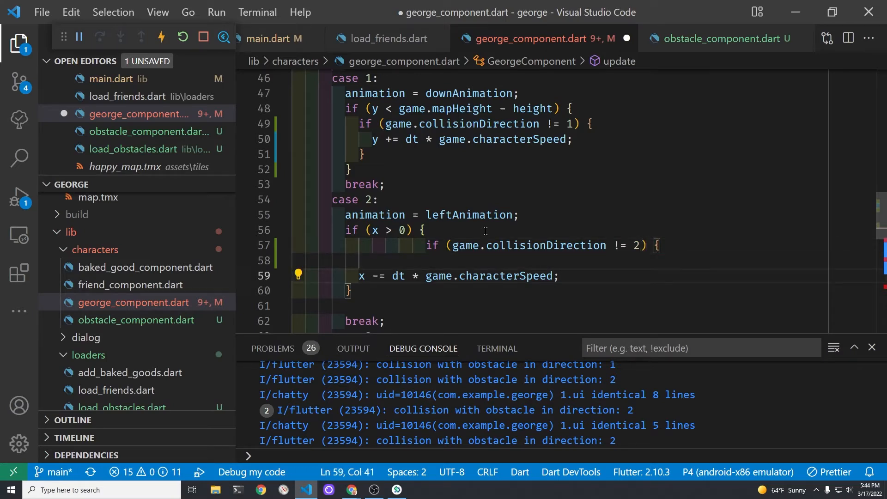
pyautogui.press('ctrl+s')
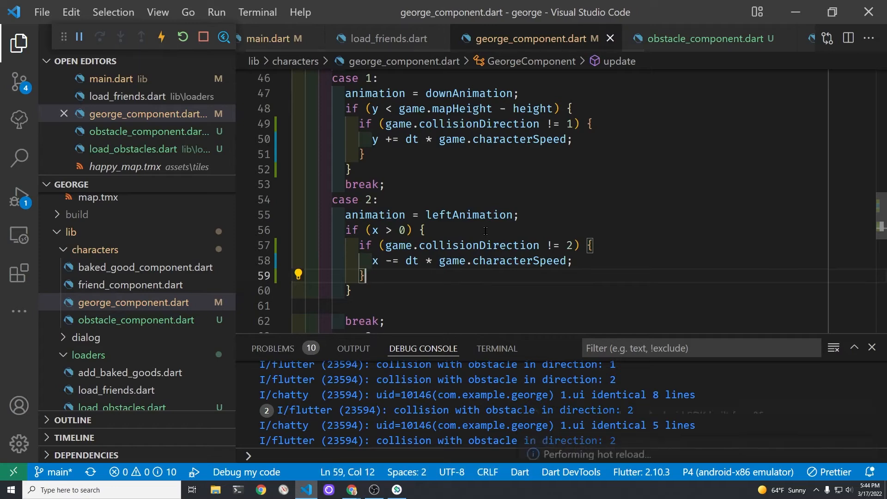
pyautogui.scroll(-3)
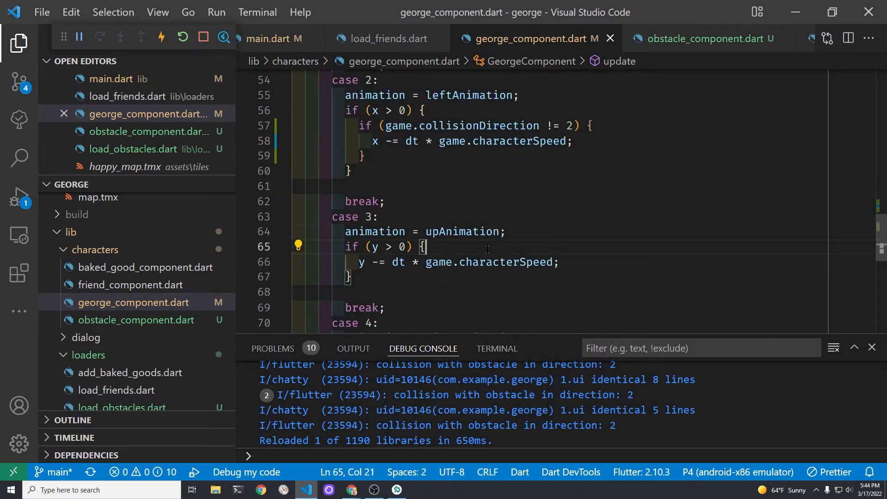
# Add matching collisionDirection guards to the up and right movements and reload the game
pyautogui.write('if (game.collisionDirection != 1) {')
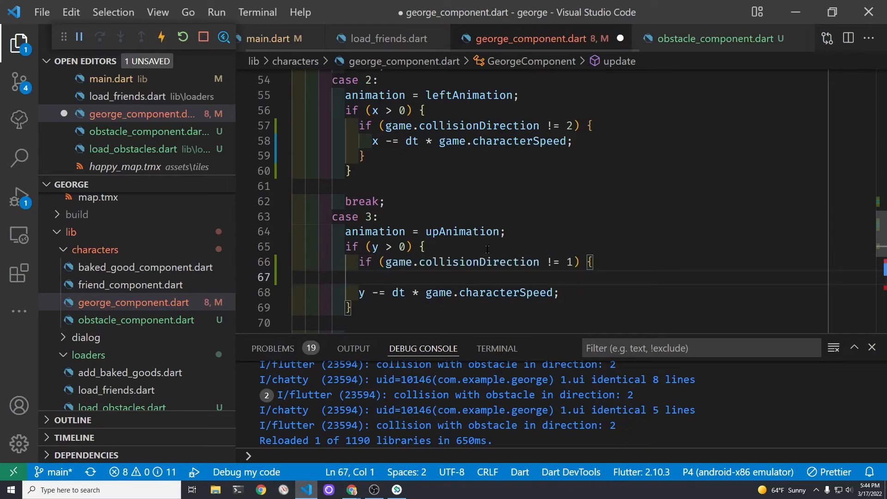
pyautogui.click(573, 262)
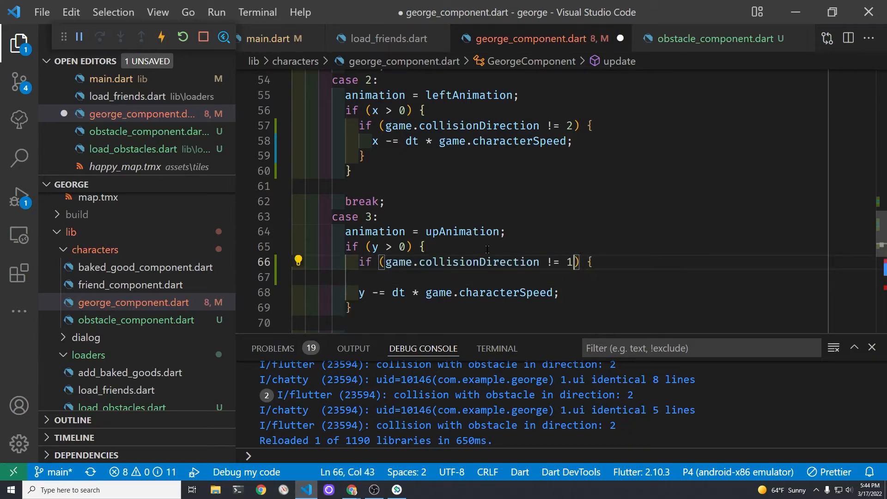
pyautogui.write('3')
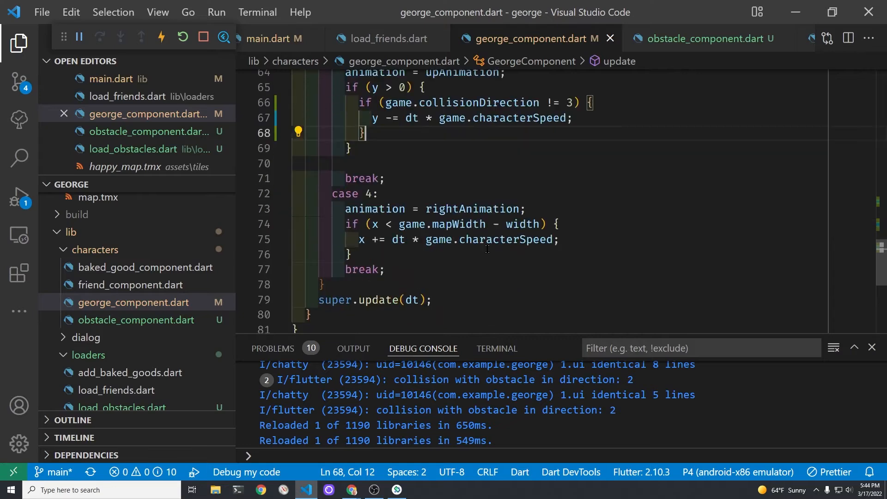
pyautogui.click(560, 224)
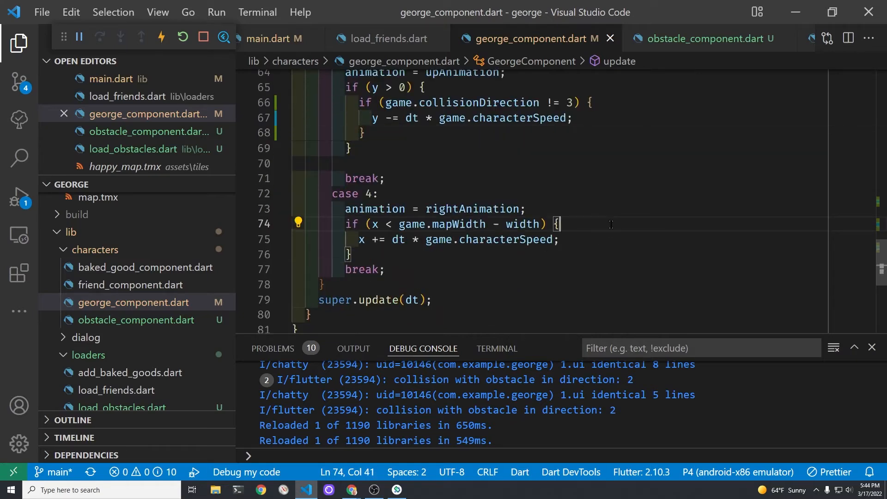
pyautogui.write('if (game.collisionDirection != 1) {')
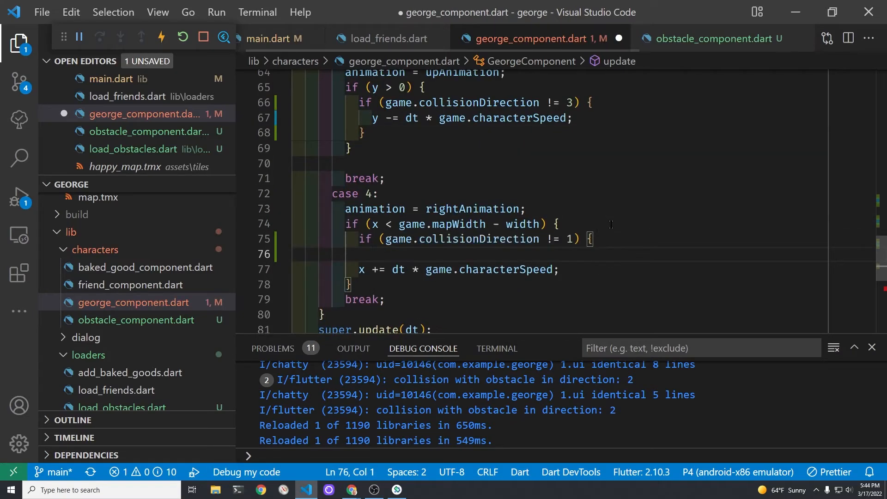
pyautogui.click(573, 238)
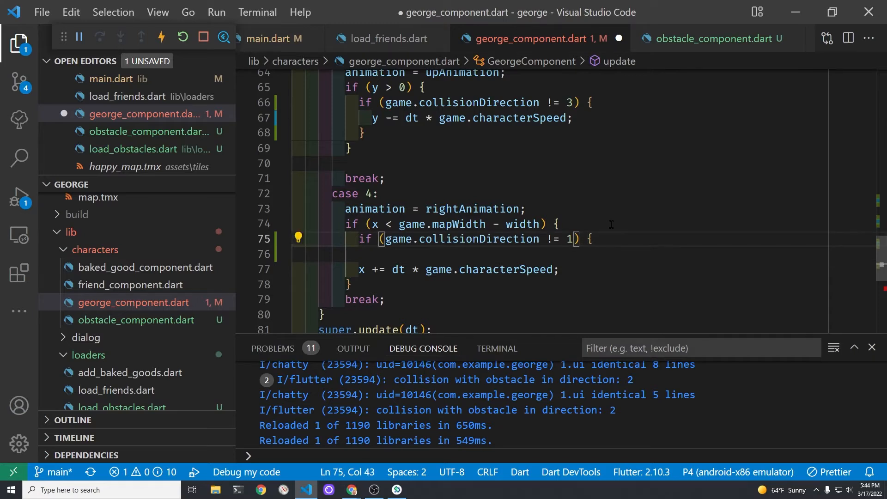
pyautogui.write('3')
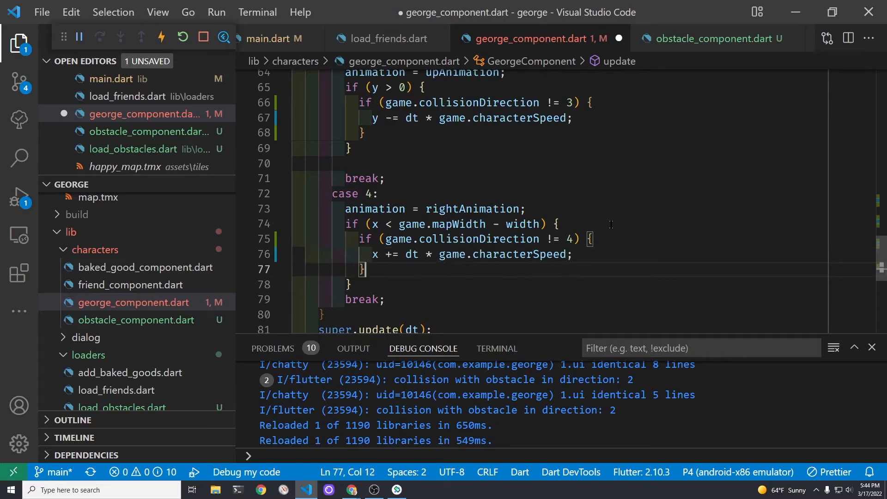
pyautogui.click(182, 37)
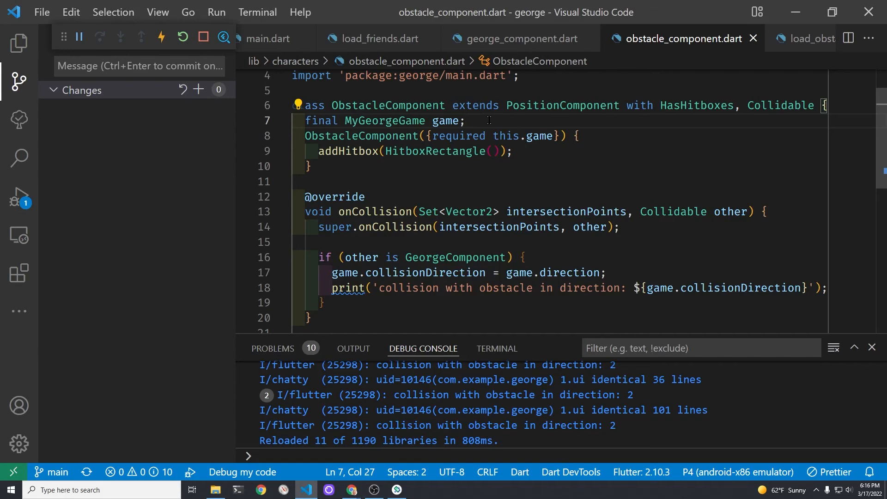
# Declare bool _hasCollided = false and wrap onCollision's direction update in if (!_hasCollided)
pyautogui.write('bool _ha')
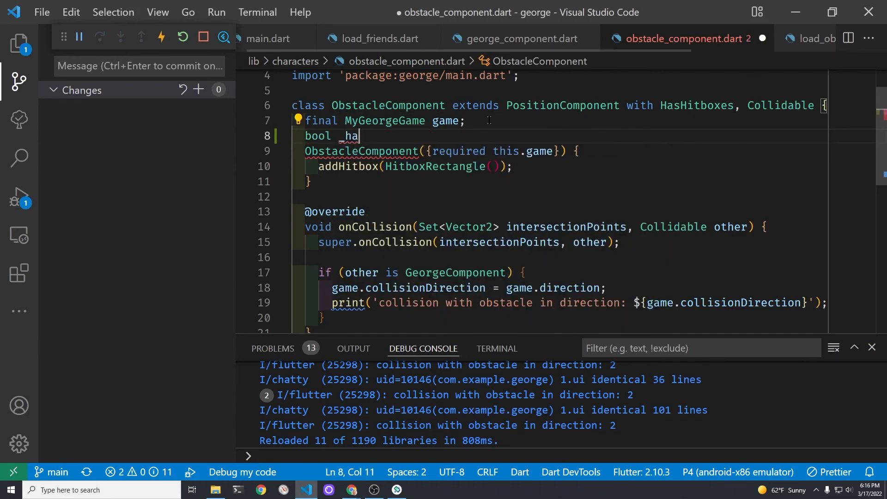
pyautogui.write('sCollided = false')
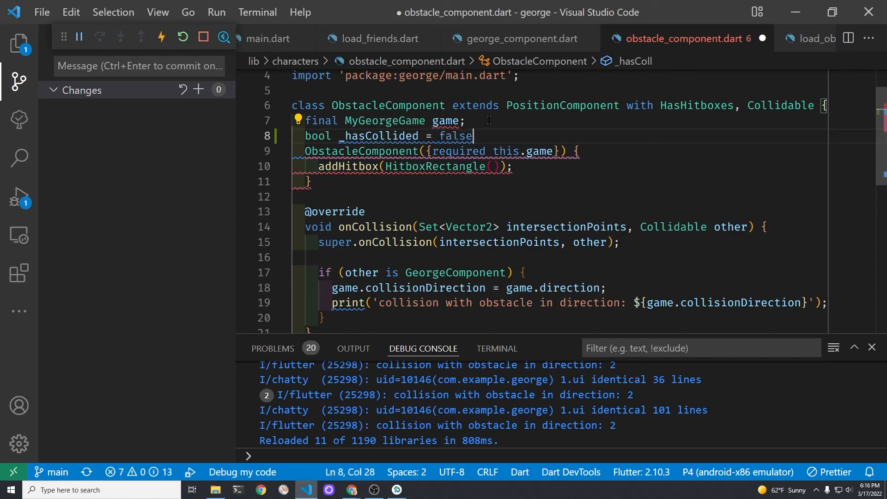
pyautogui.write(';')
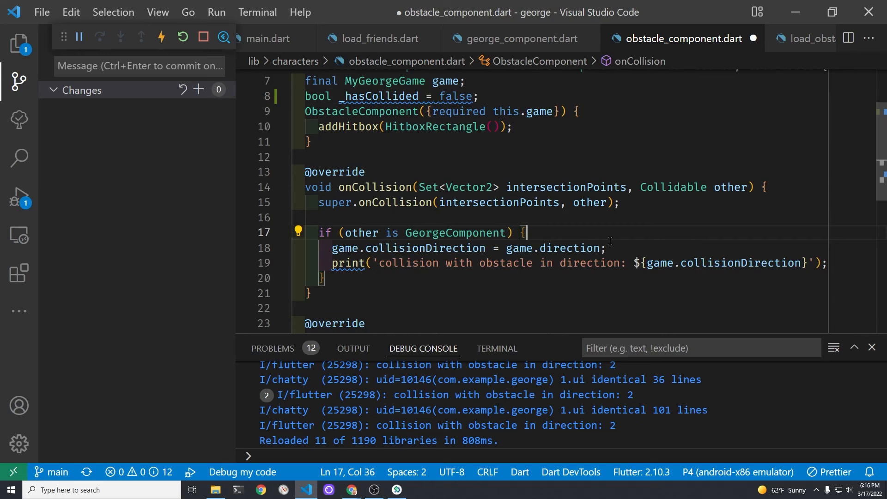
pyautogui.moveTo(625, 241)
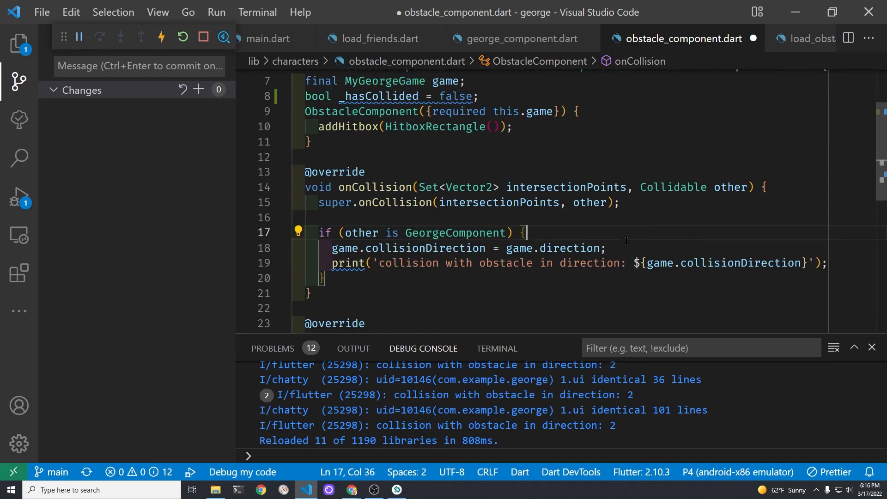
pyautogui.press('enter')
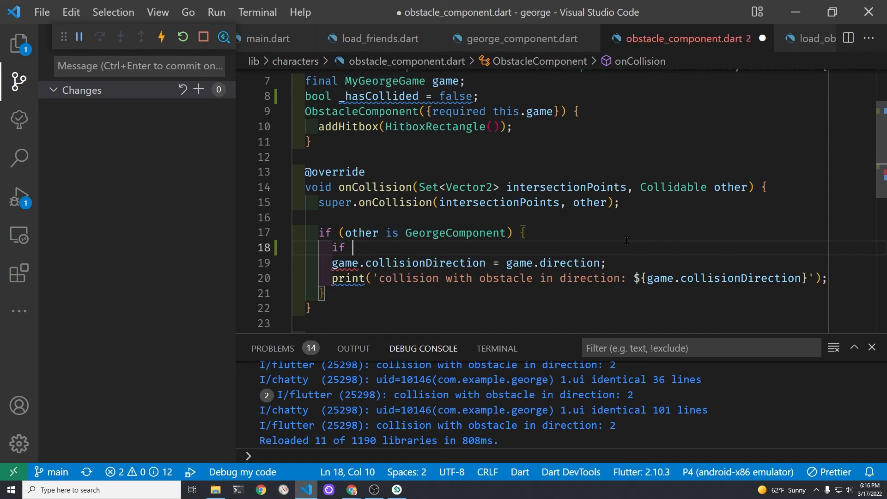
pyautogui.write('(!')
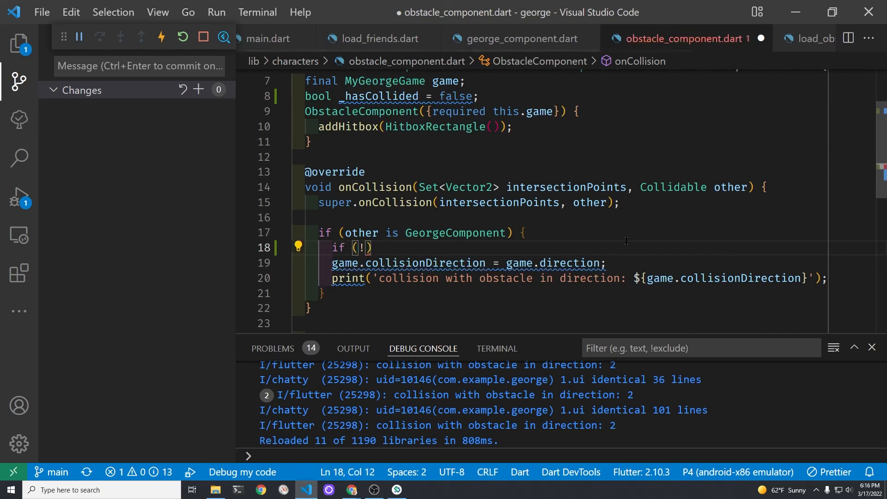
pyautogui.write('_hasCollided')
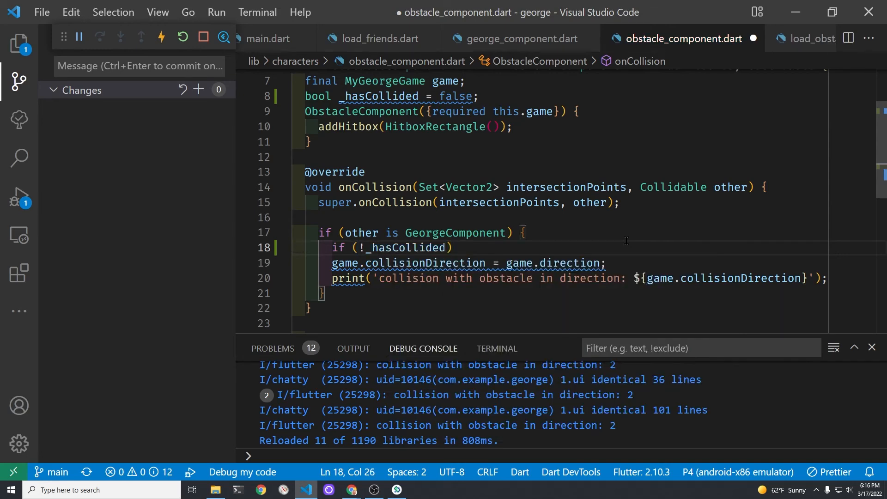
pyautogui.press('enter')
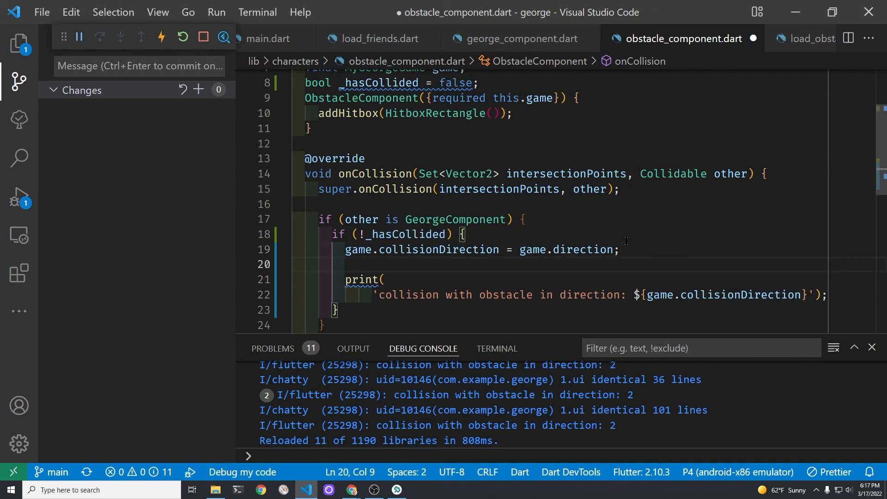
# Set _hasCollided true in onCollision and false in onCollisionEnd, then hot restart the game
pyautogui.write('_h')
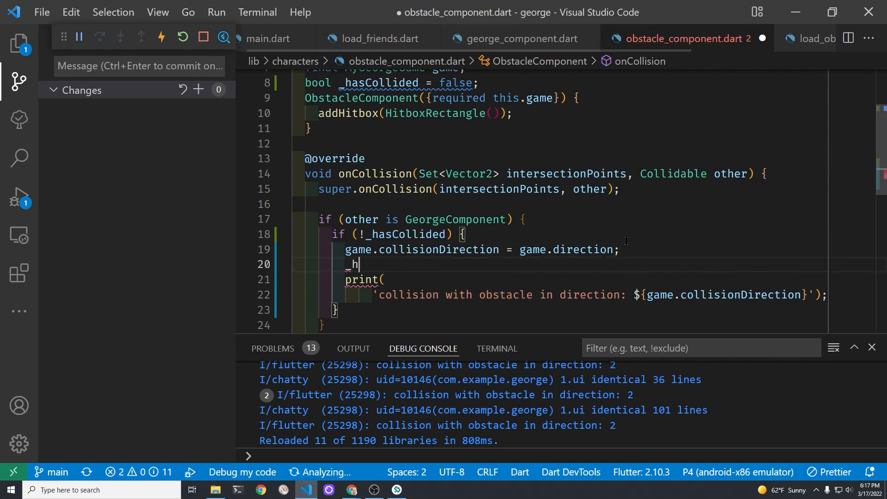
pyautogui.write('asCollided = tr')
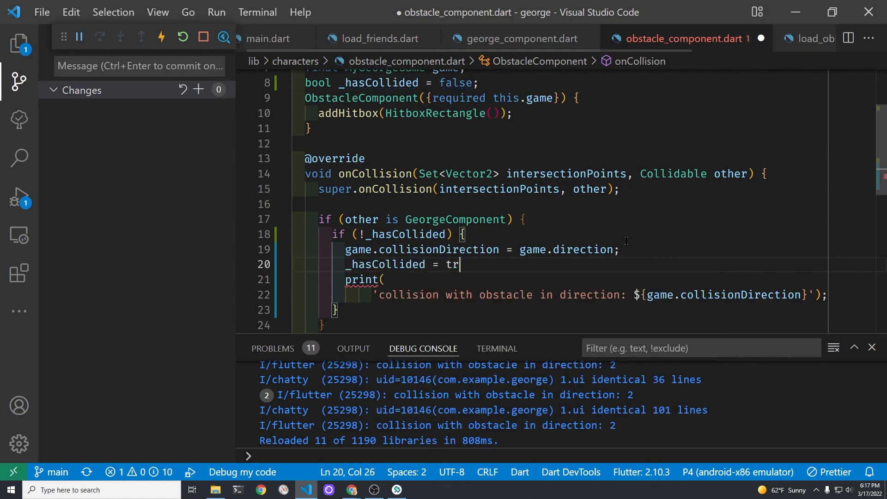
pyautogui.write('ue;')
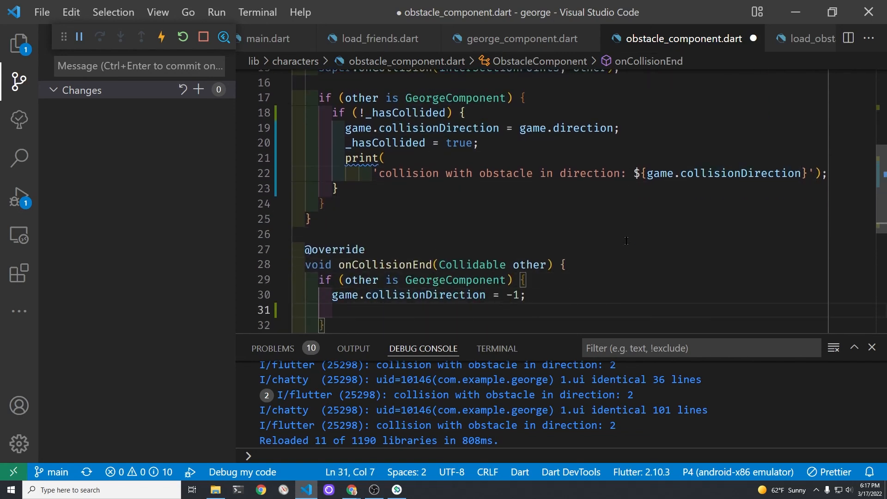
pyautogui.write('_hasCollided = f')
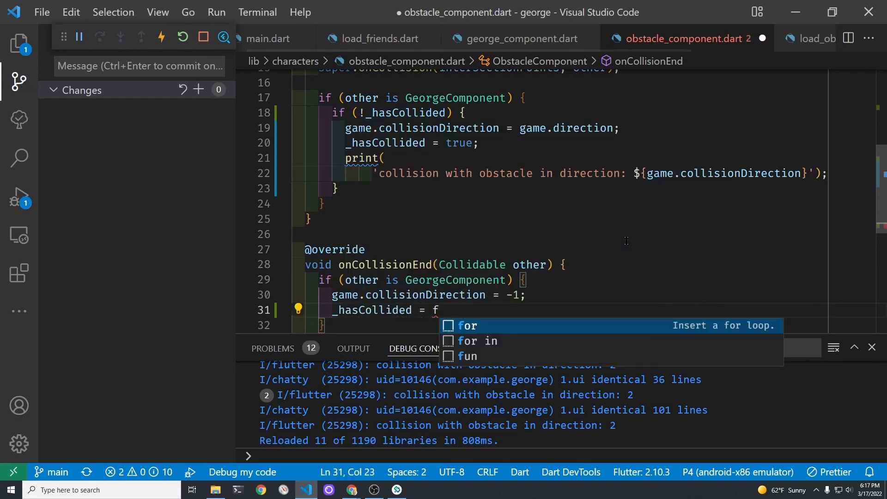
pyautogui.write('alse;')
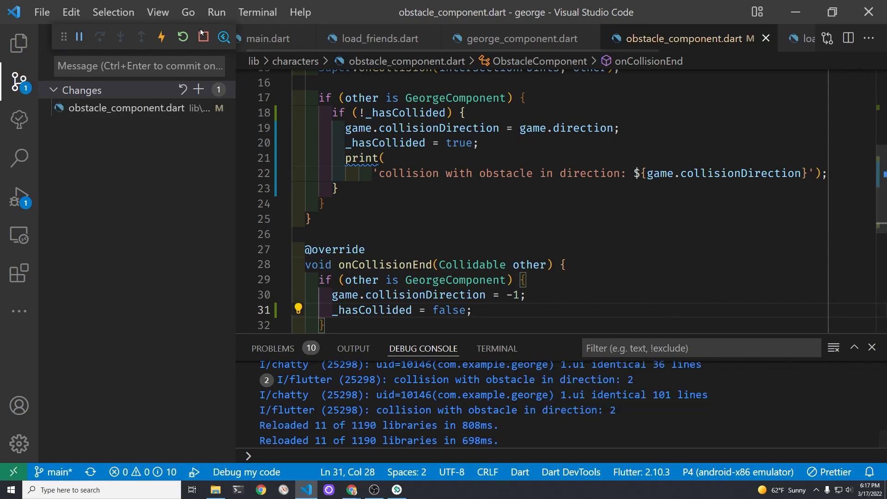
pyautogui.click(182, 36)
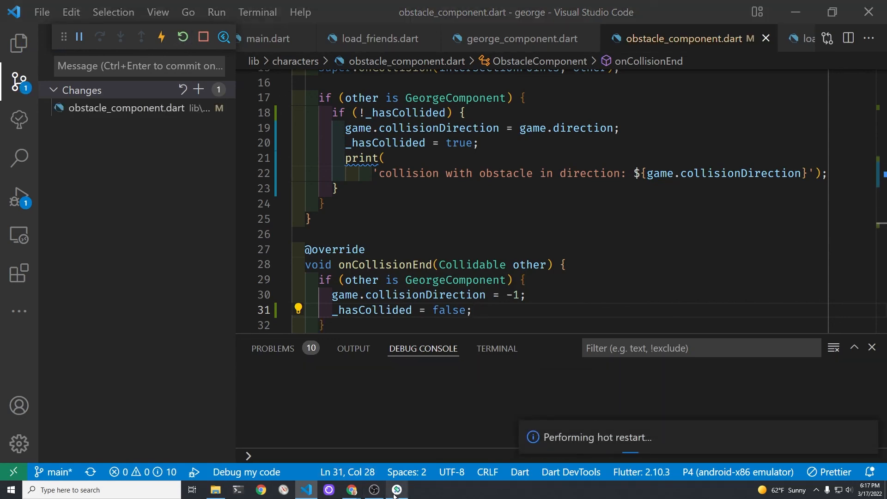